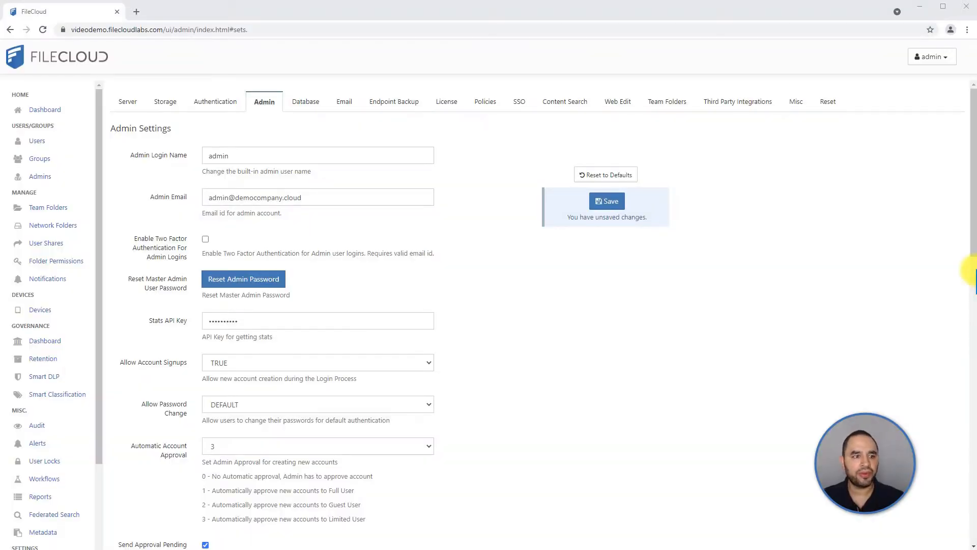
{"action": "mouse_move", "coordinate": [847, 293]}
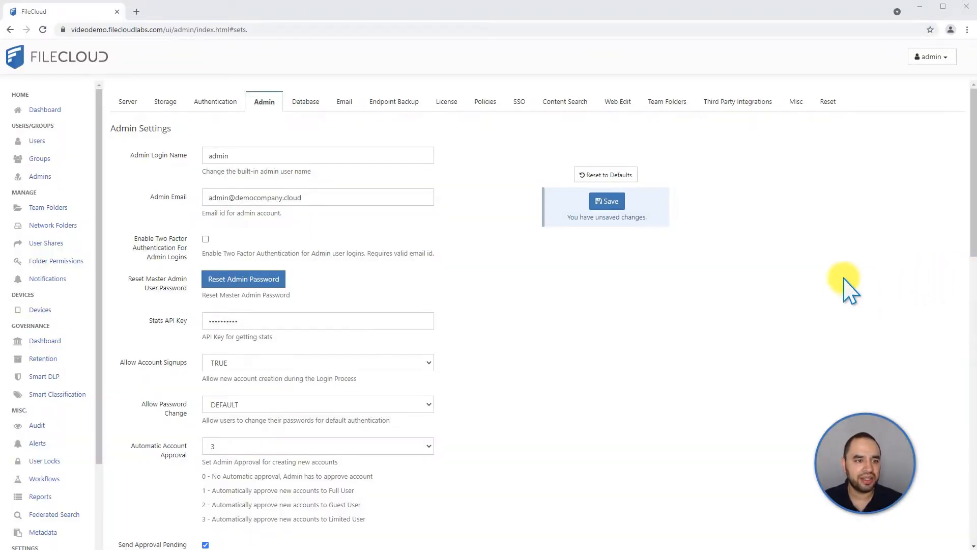
{"action": "mouse_move", "coordinate": [272, 159]}
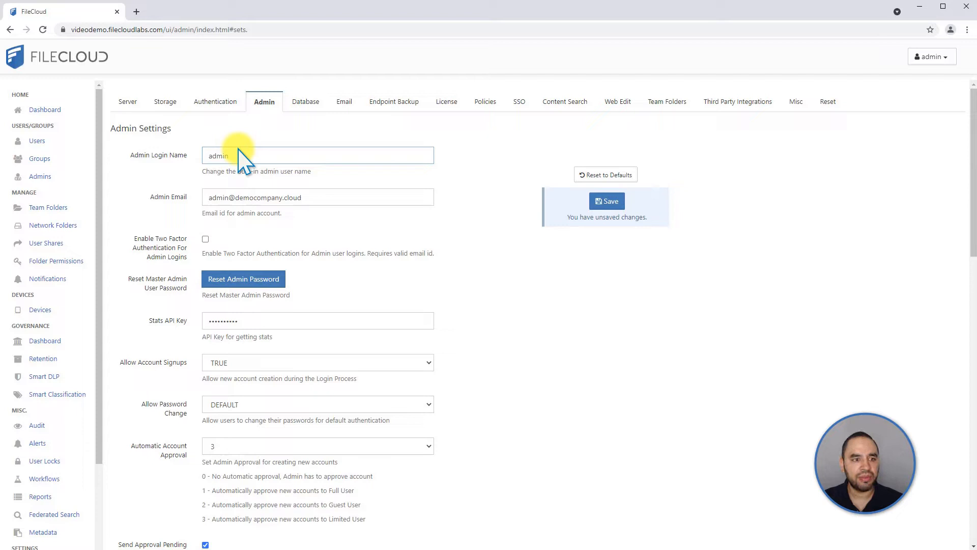
{"action": "mouse_move", "coordinate": [269, 171]}
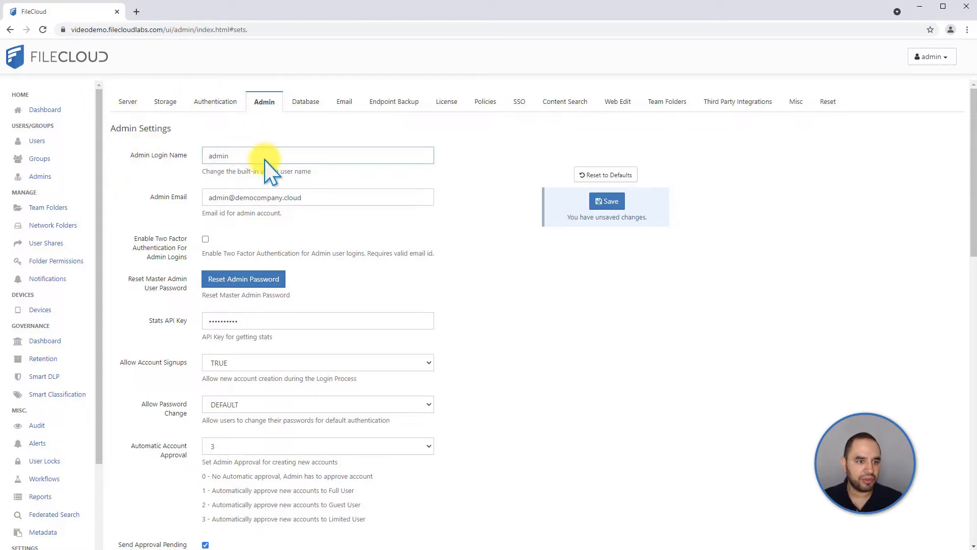
{"action": "mouse_move", "coordinate": [310, 197]}
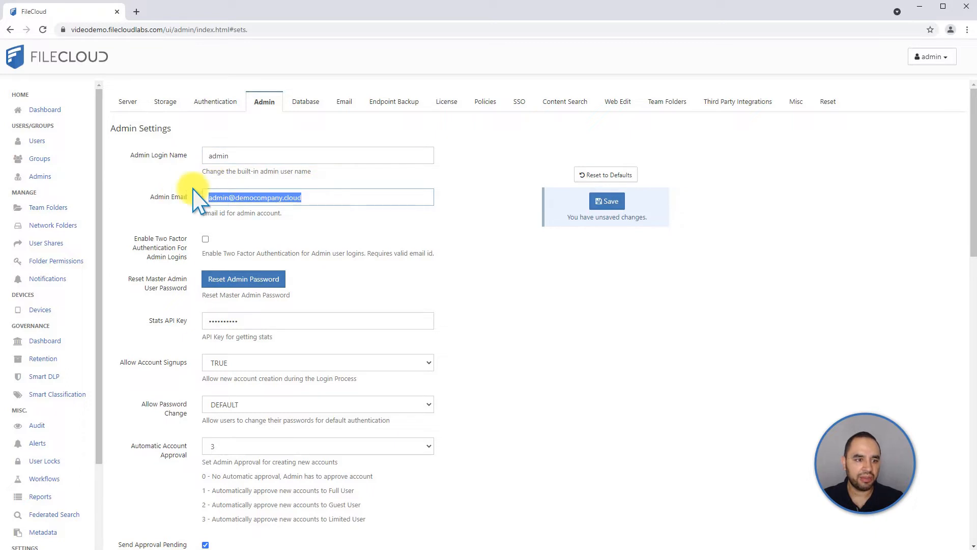
{"action": "mouse_move", "coordinate": [393, 197]}
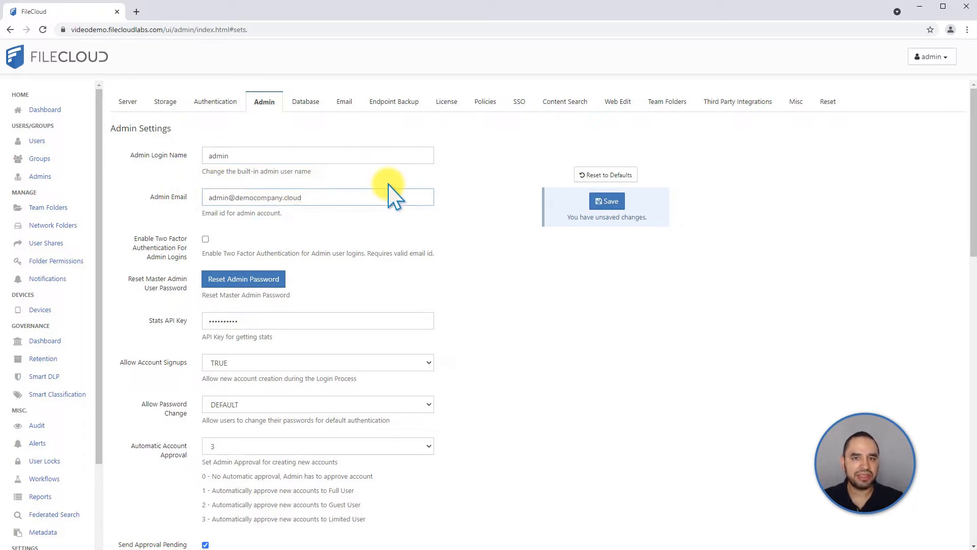
{"action": "mouse_move", "coordinate": [404, 206]}
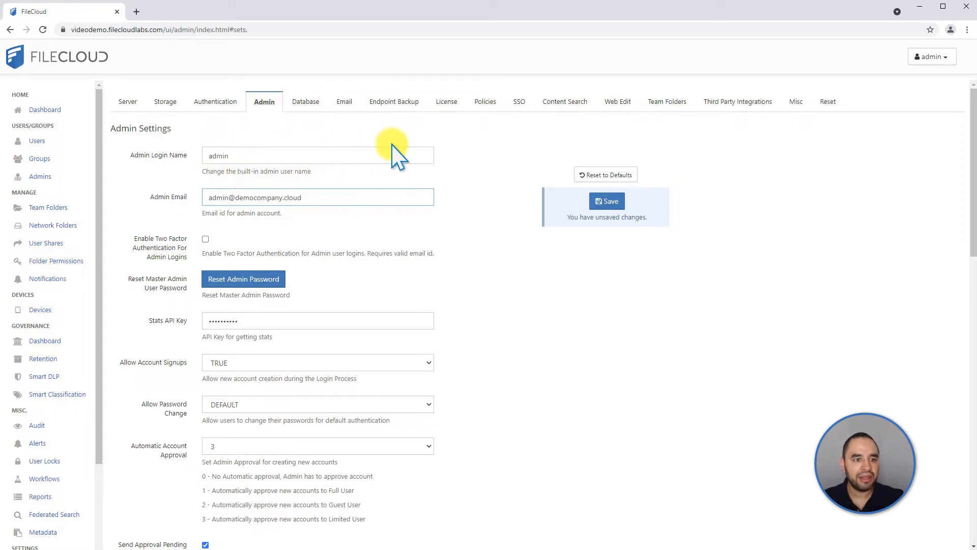
{"action": "mouse_move", "coordinate": [367, 198]}
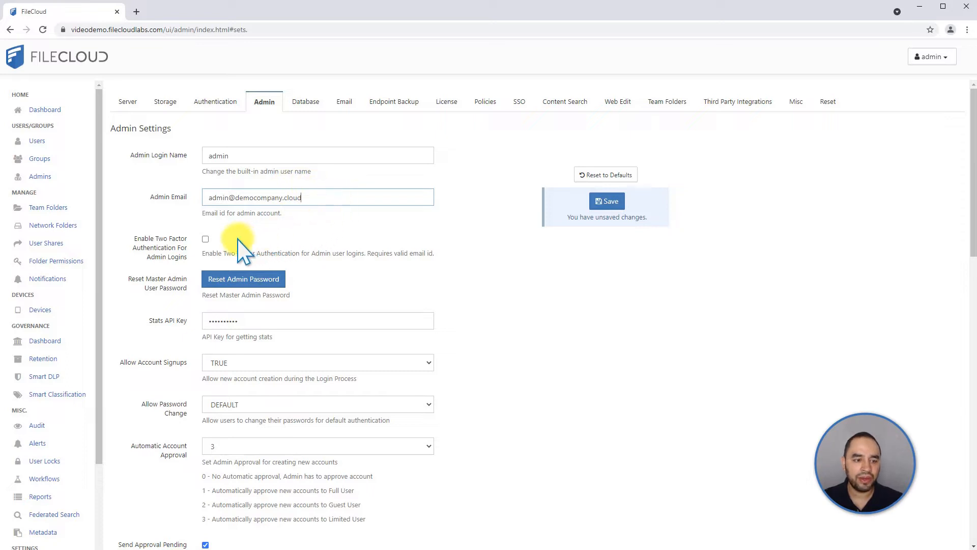
{"action": "mouse_move", "coordinate": [236, 255]}
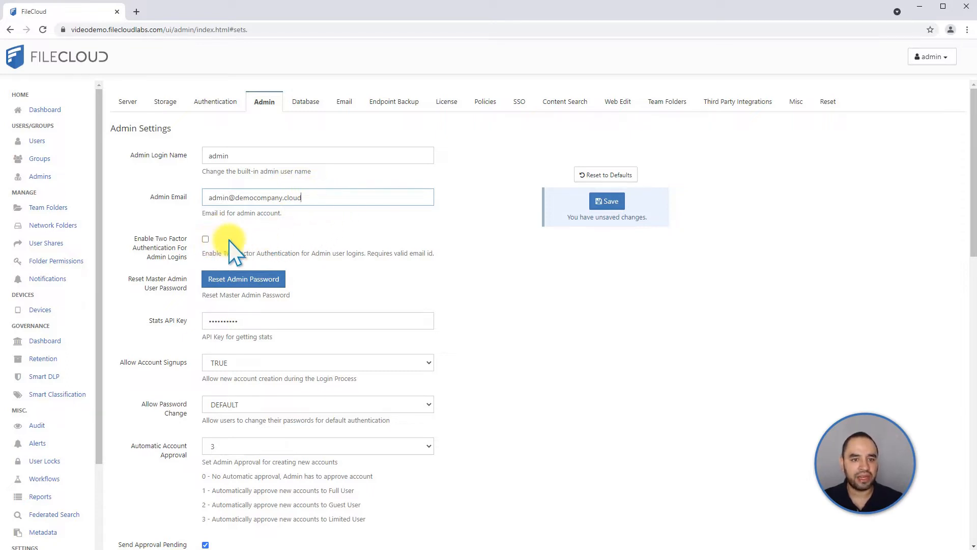
{"action": "mouse_move", "coordinate": [261, 283]}
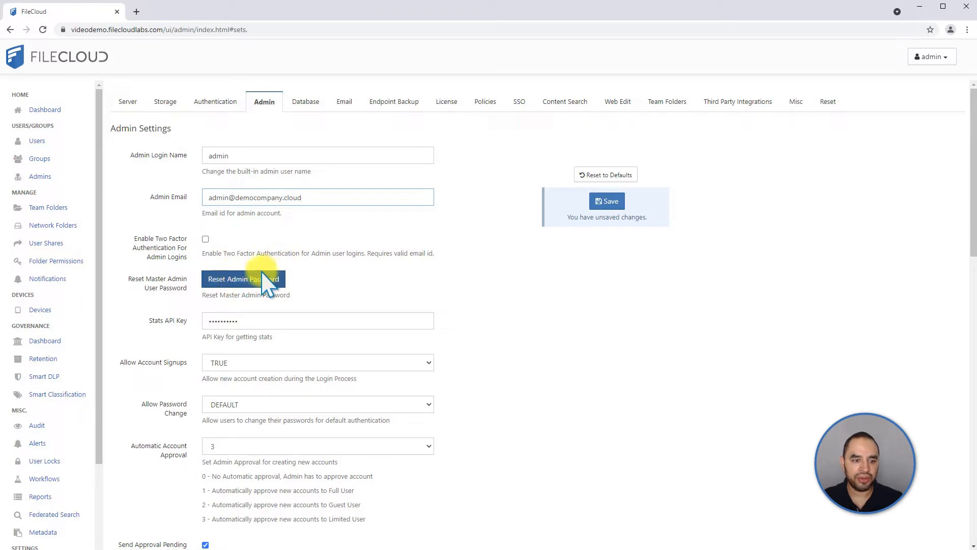
{"action": "mouse_move", "coordinate": [384, 258]}
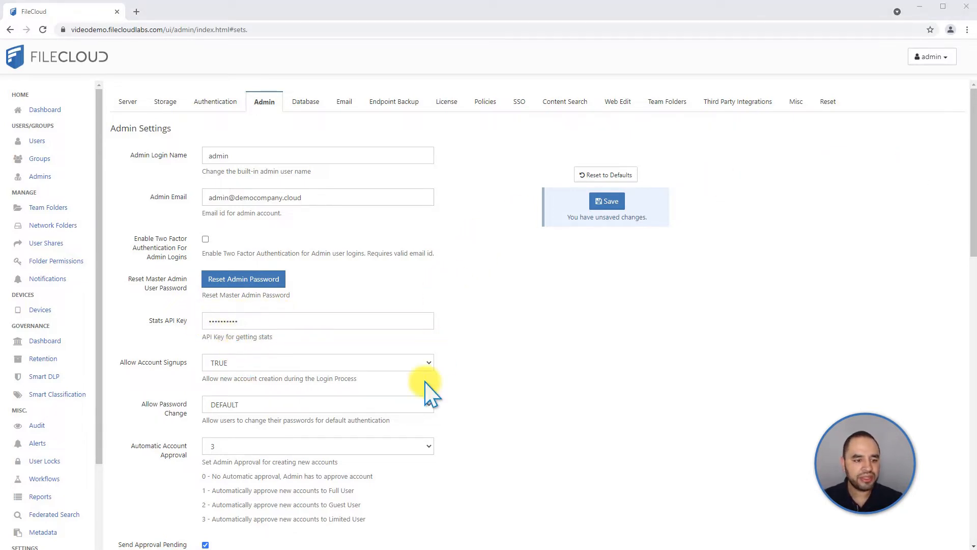
Review account options, keeping account signups TRUE and password changes at DEFAULT.
{"action": "scroll", "scroll_direction": "down", "scroll_amount": 3}
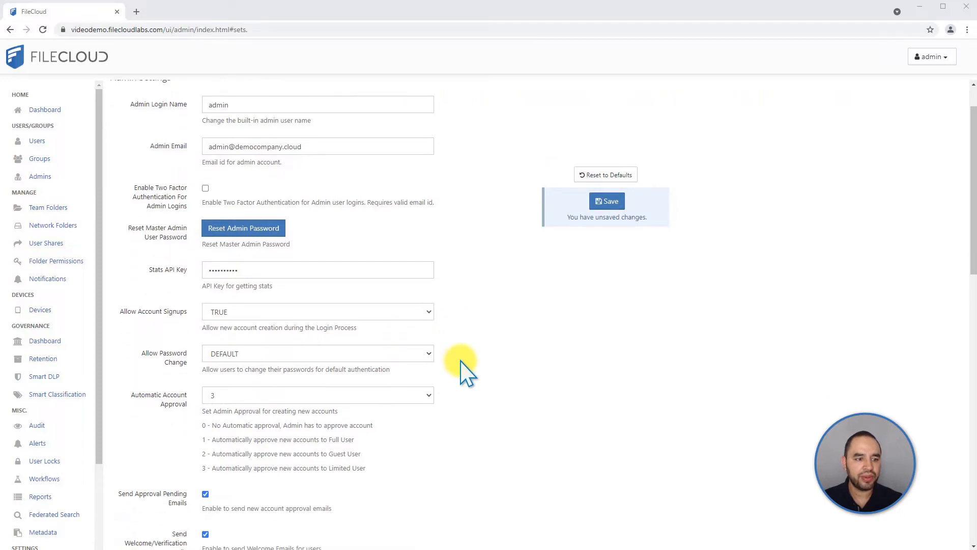
{"action": "scroll", "scroll_direction": "down", "scroll_amount": 3}
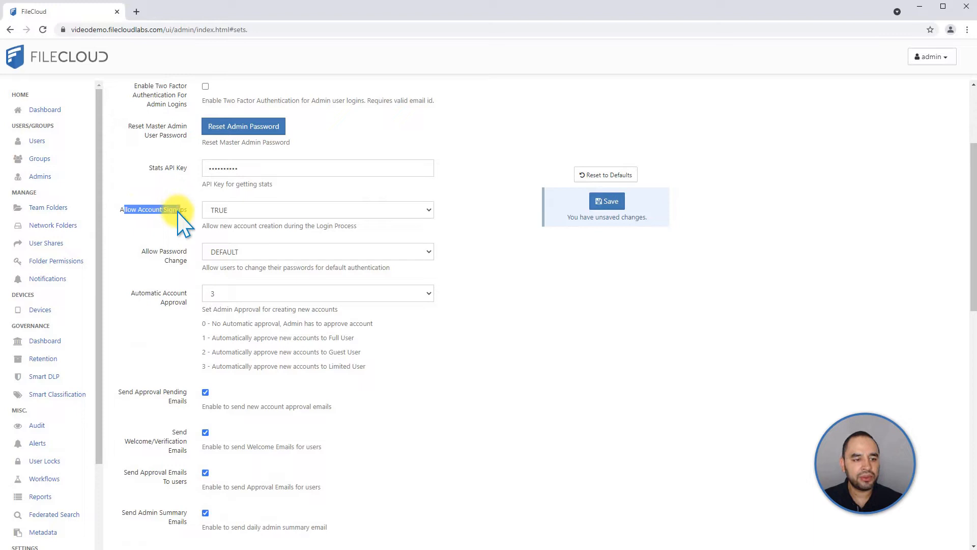
{"action": "left_click", "coordinate": [317, 209]}
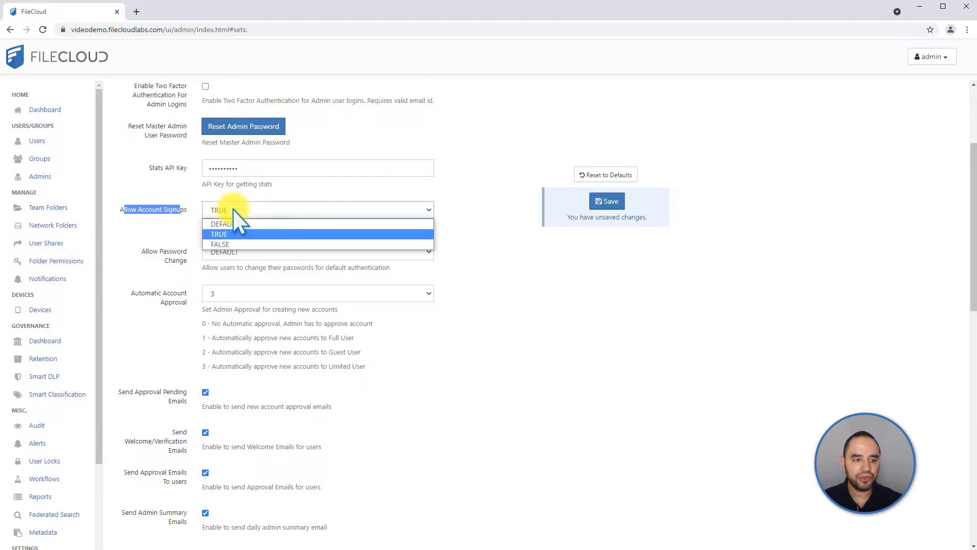
{"action": "mouse_move", "coordinate": [224, 224]}
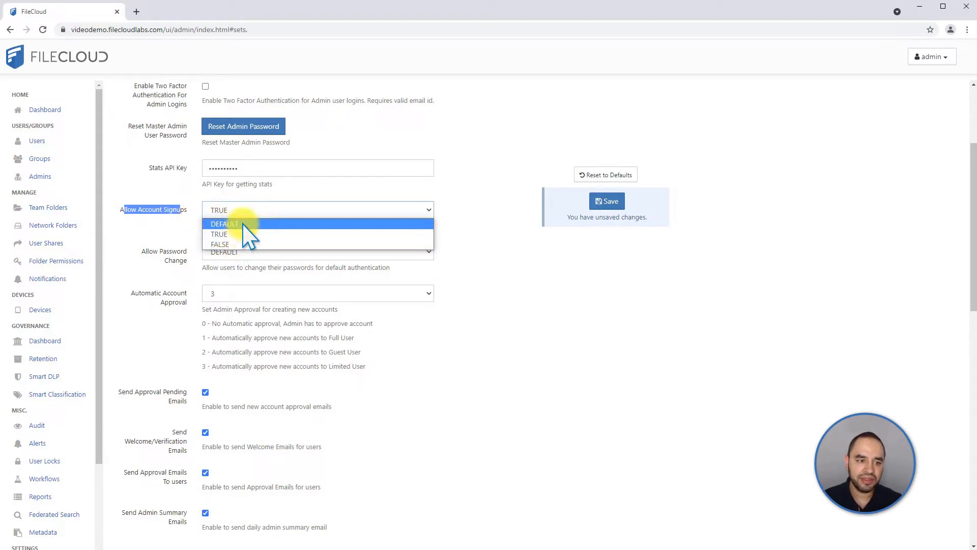
{"action": "left_click", "coordinate": [219, 234]}
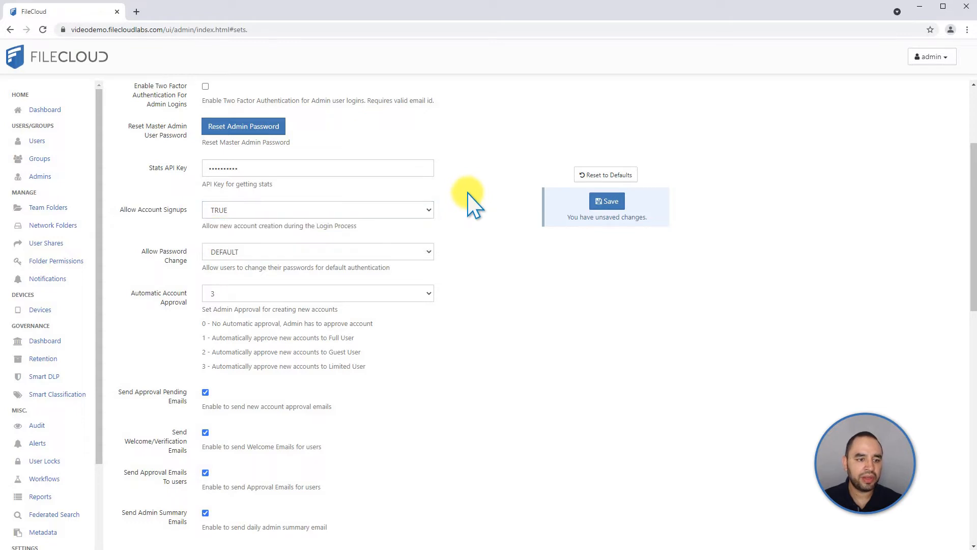
{"action": "mouse_move", "coordinate": [408, 228]}
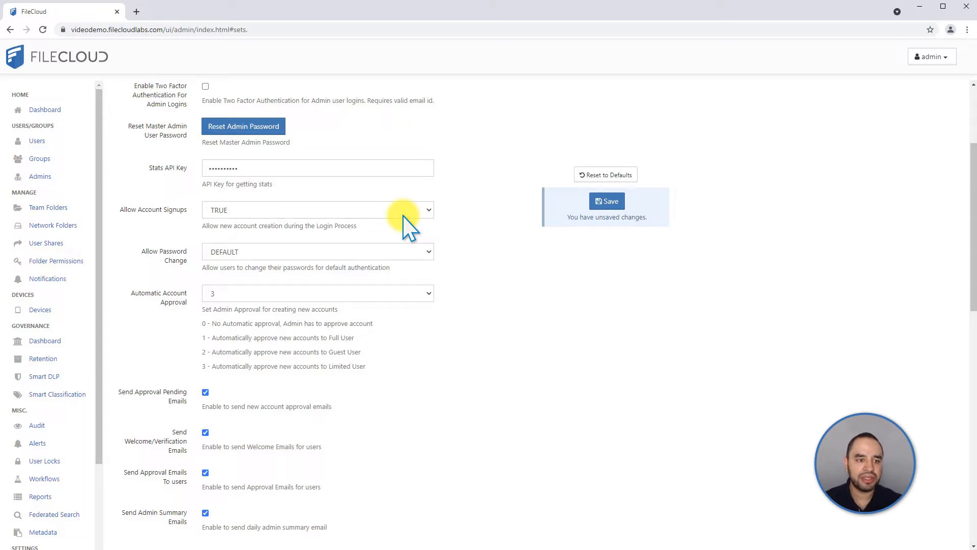
{"action": "mouse_move", "coordinate": [404, 233]}
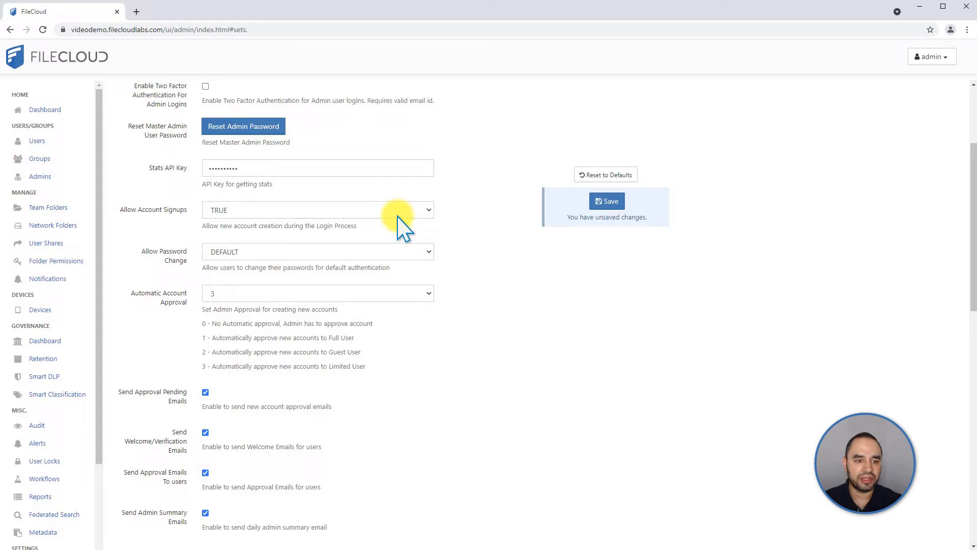
{"action": "mouse_move", "coordinate": [187, 265]}
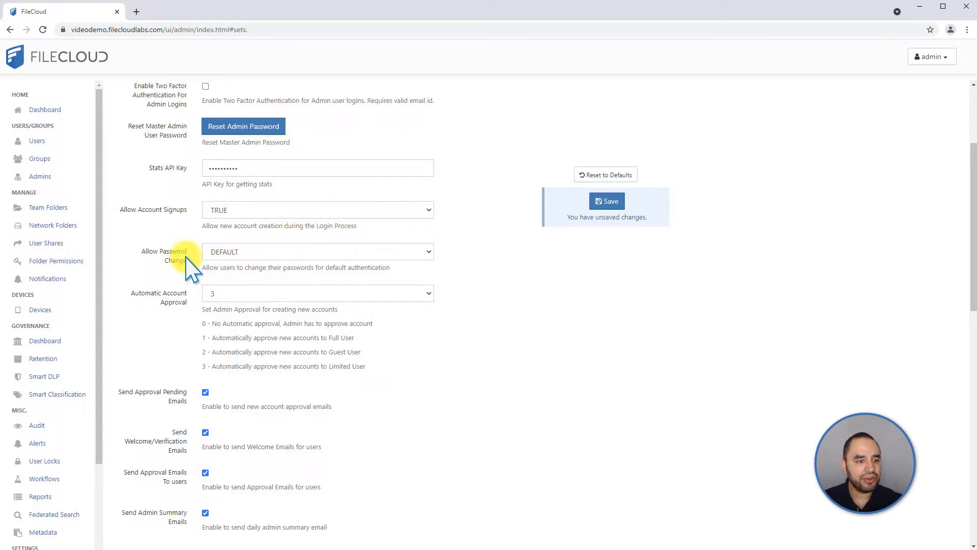
{"action": "left_click", "coordinate": [317, 251]}
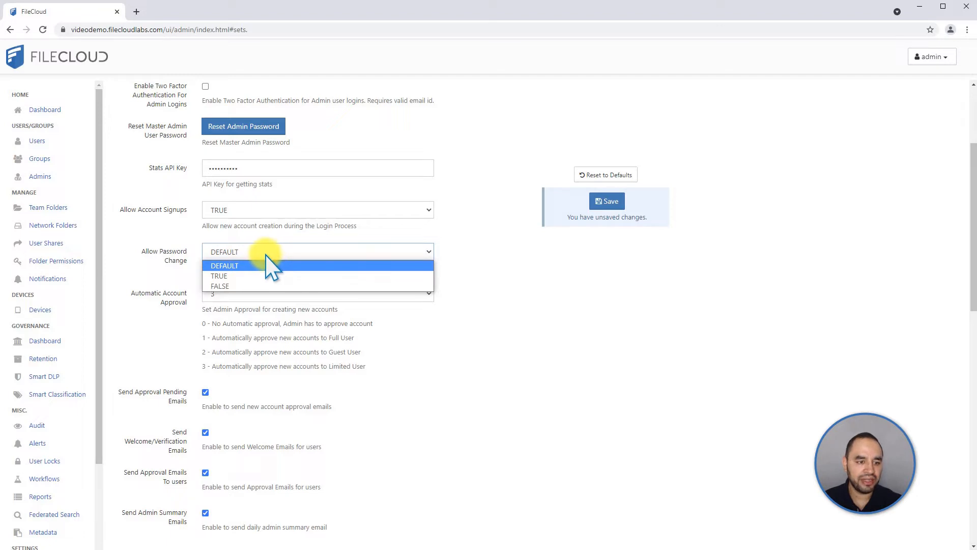
{"action": "left_click", "coordinate": [224, 264]}
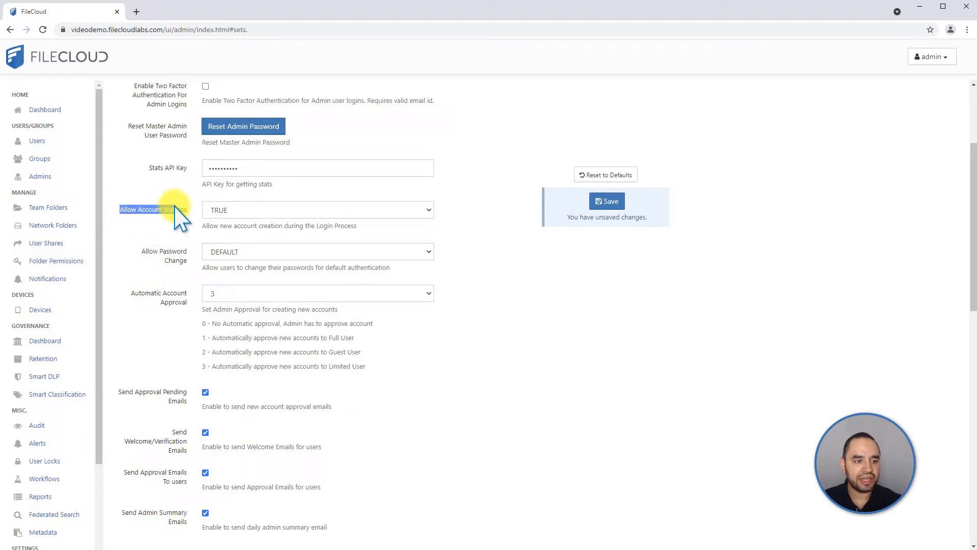
{"action": "mouse_move", "coordinate": [173, 293]}
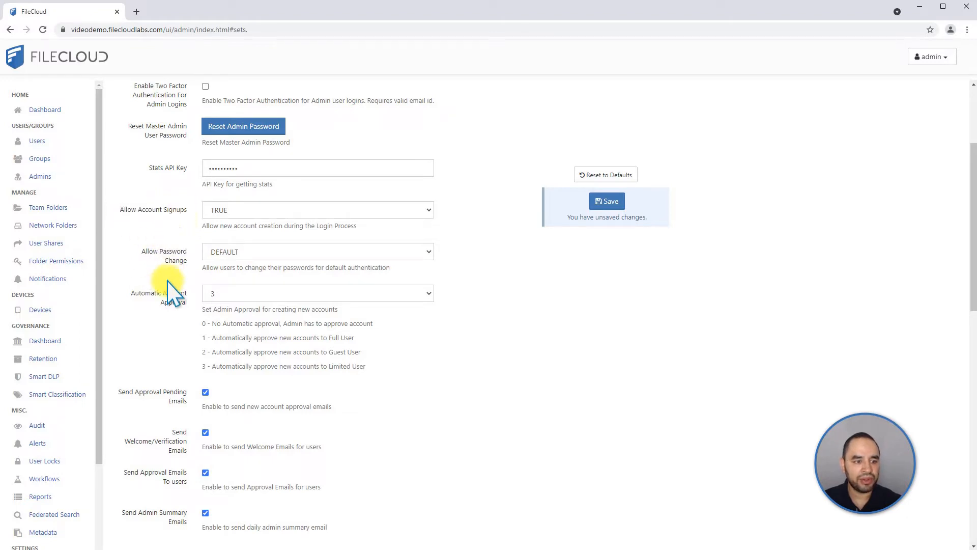
{"action": "mouse_move", "coordinate": [169, 308]}
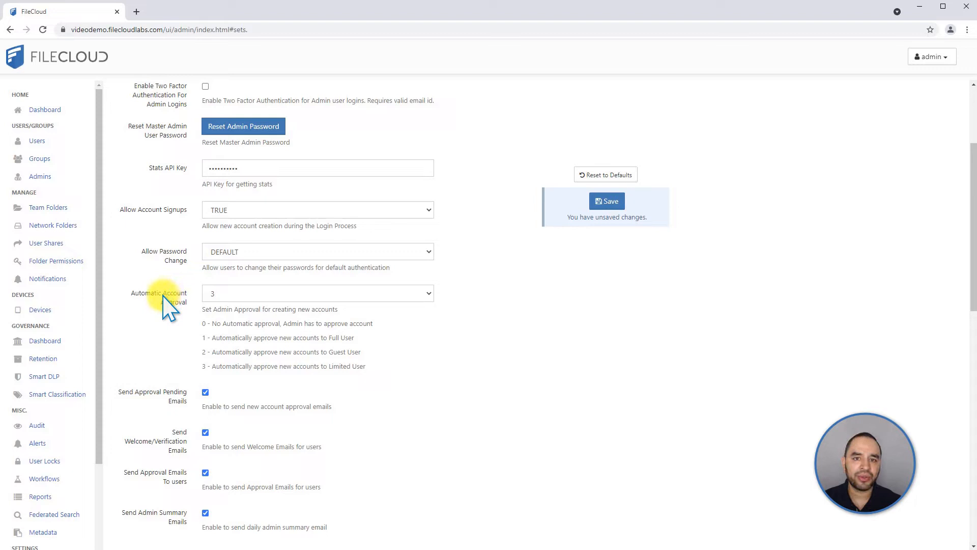
{"action": "mouse_move", "coordinate": [240, 298]}
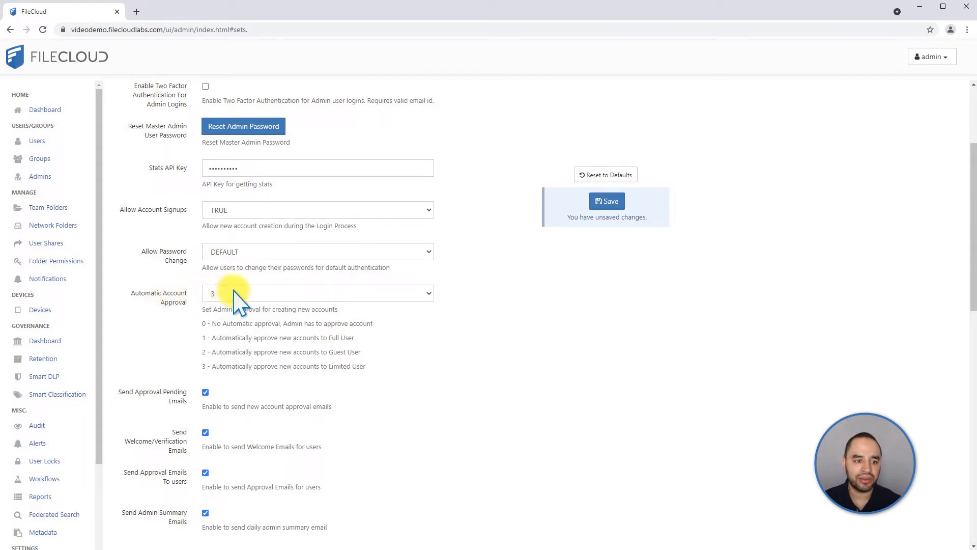
Review the automatic account approval level choices.
{"action": "left_click", "coordinate": [317, 294]}
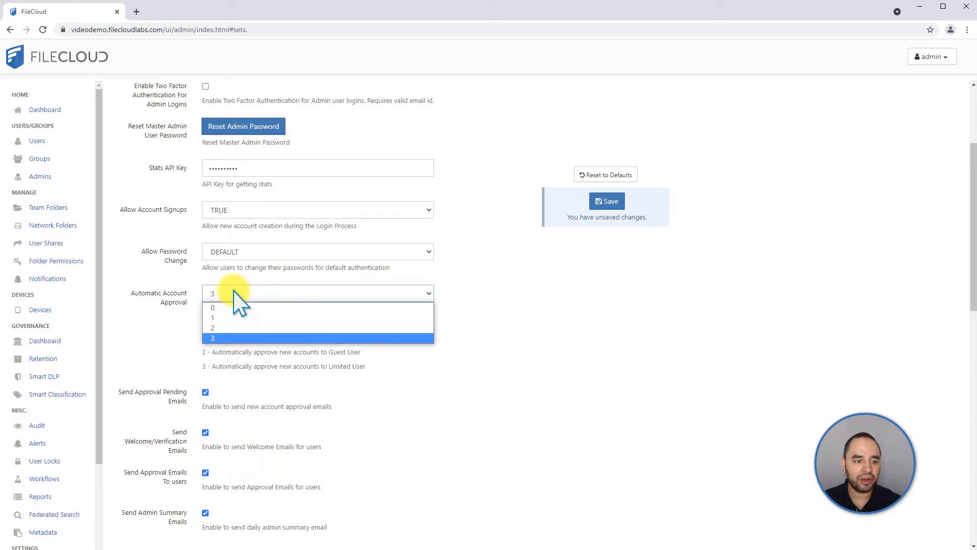
{"action": "mouse_move", "coordinate": [215, 328]}
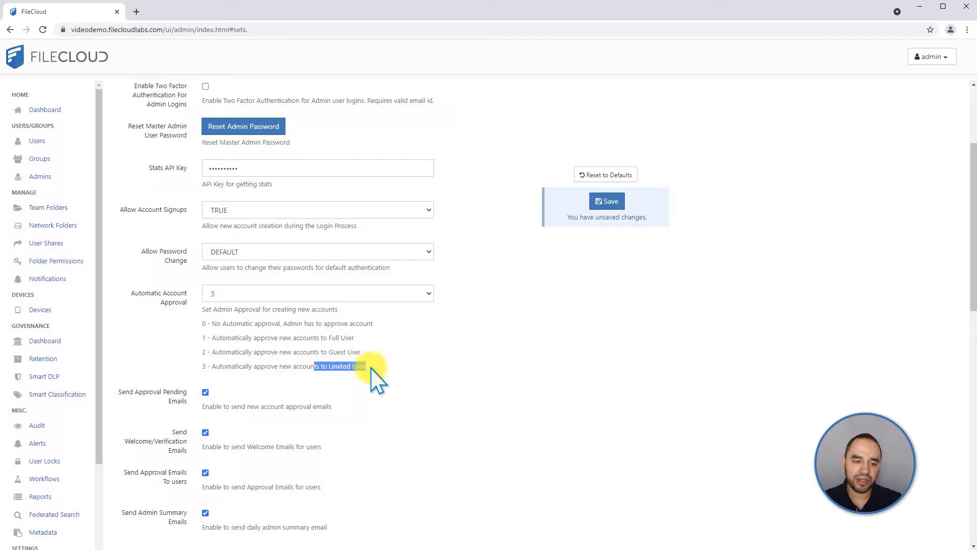
{"action": "mouse_move", "coordinate": [399, 365]}
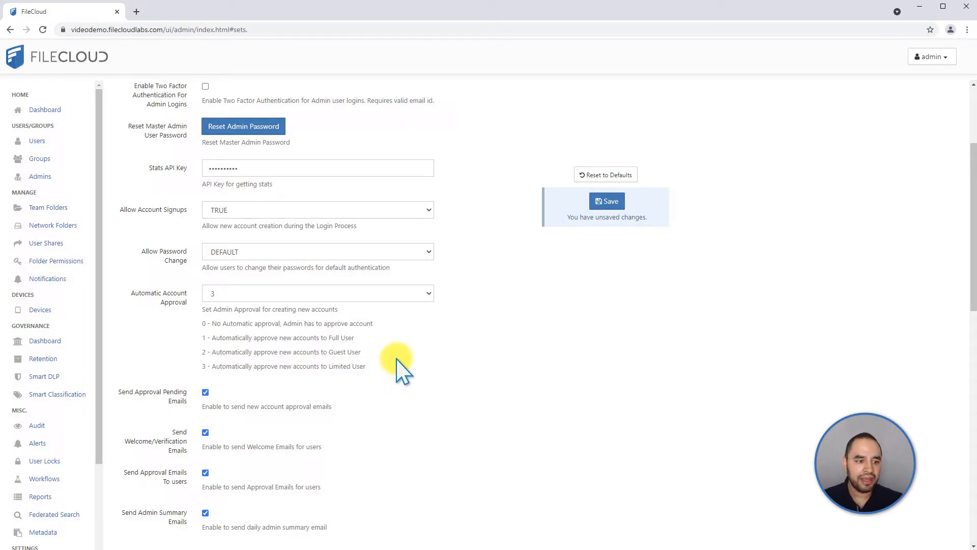
{"action": "scroll", "scroll_direction": "down", "scroll_amount": 3}
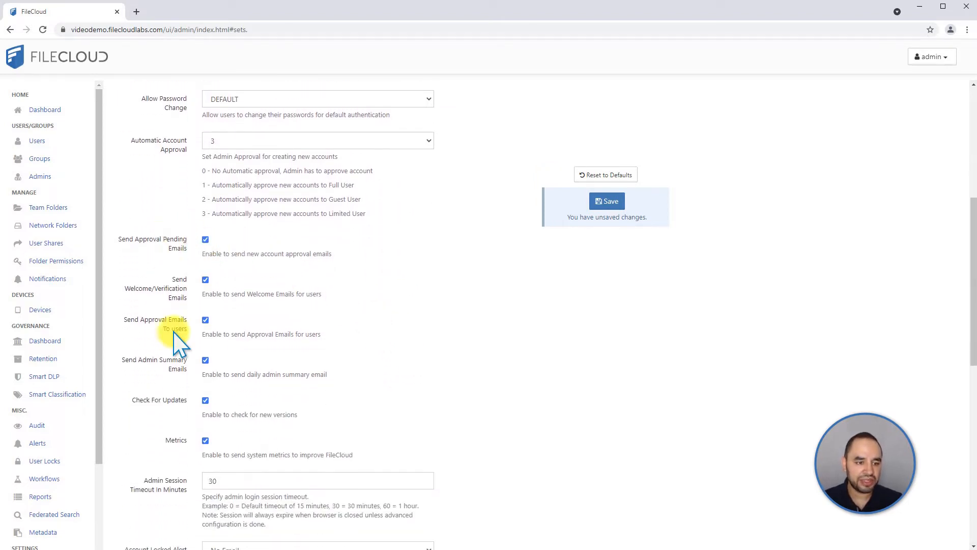
{"action": "mouse_move", "coordinate": [278, 396]}
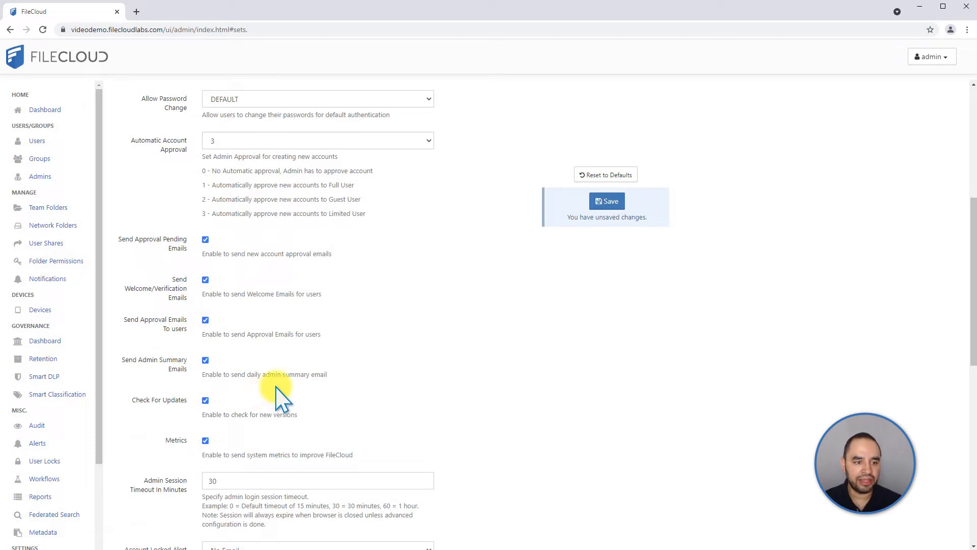
{"action": "mouse_move", "coordinate": [322, 366]}
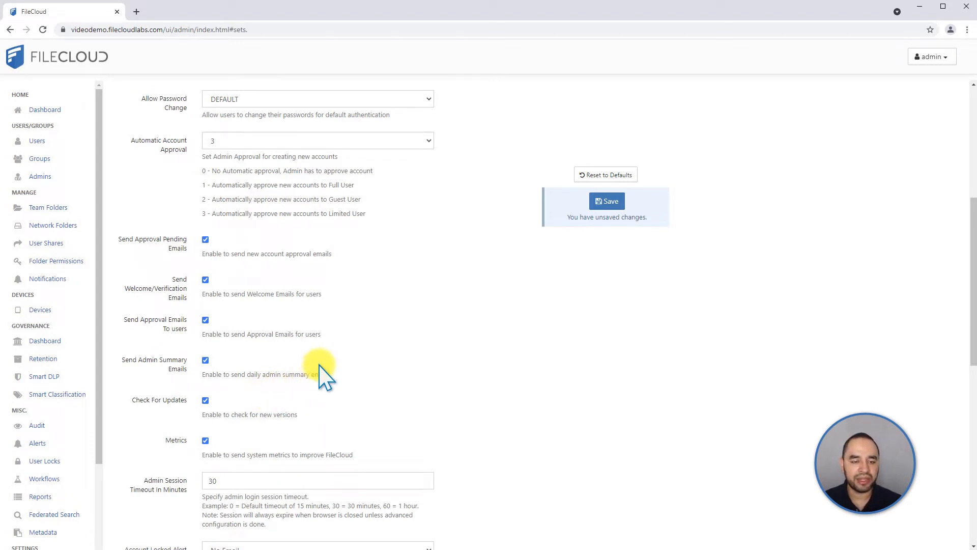
{"action": "mouse_move", "coordinate": [371, 293]}
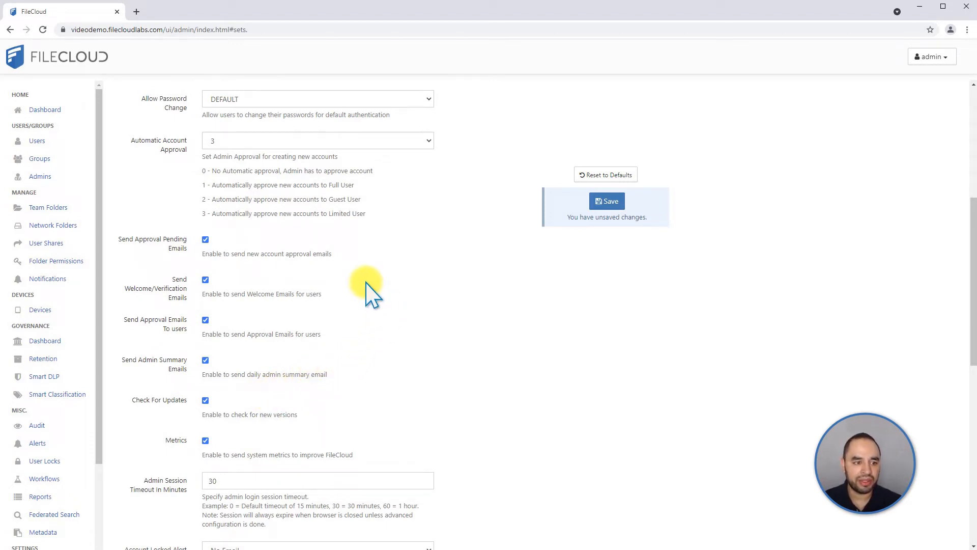
{"action": "mouse_move", "coordinate": [221, 243]}
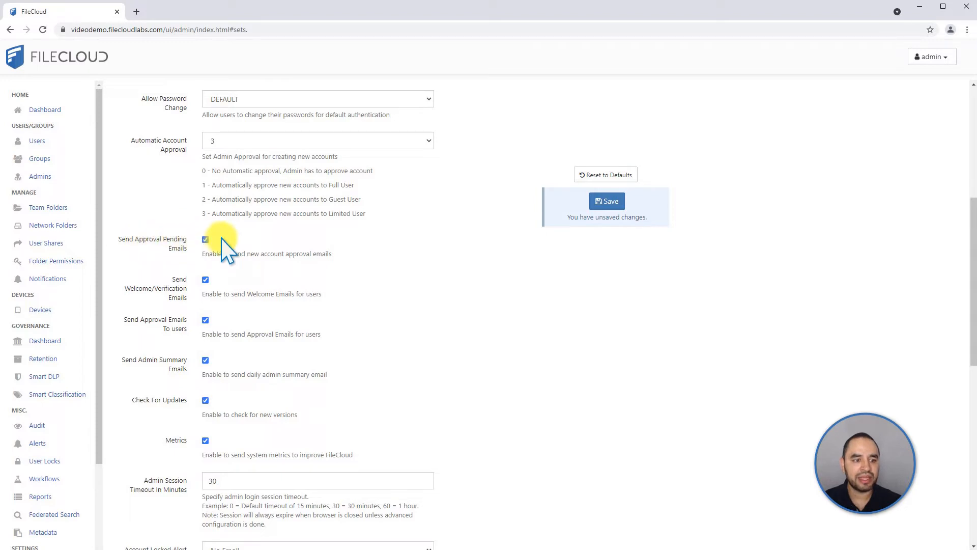
{"action": "mouse_move", "coordinate": [293, 252]}
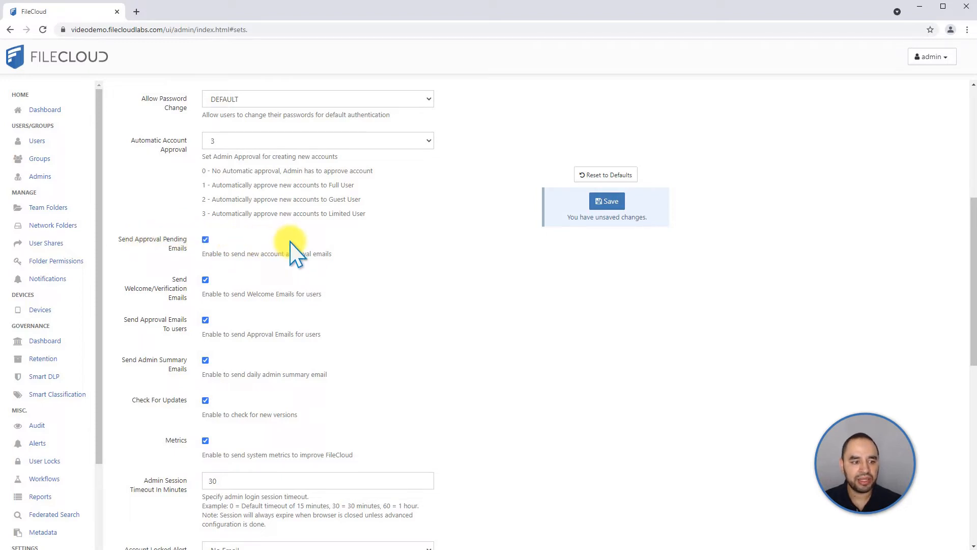
{"action": "mouse_move", "coordinate": [269, 277]}
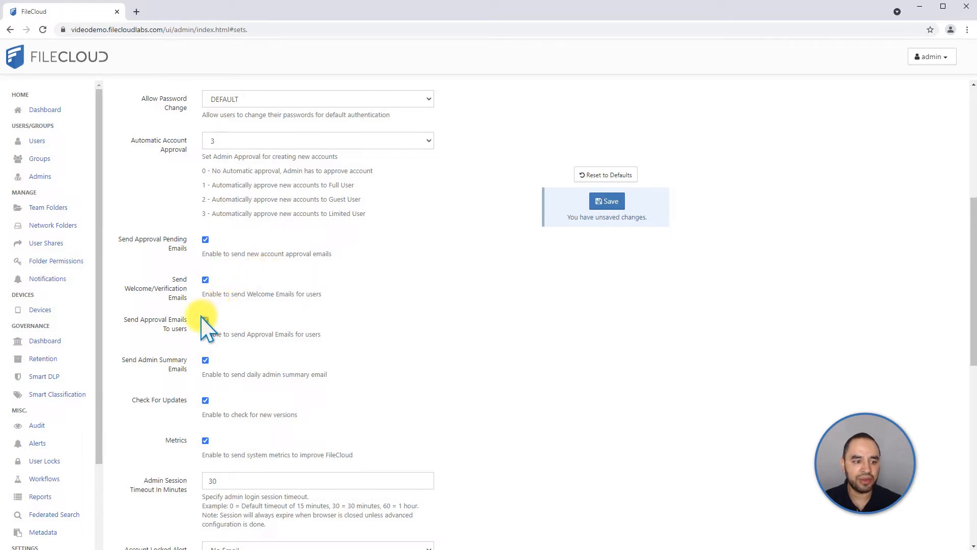
{"action": "left_click", "coordinate": [205, 319]}
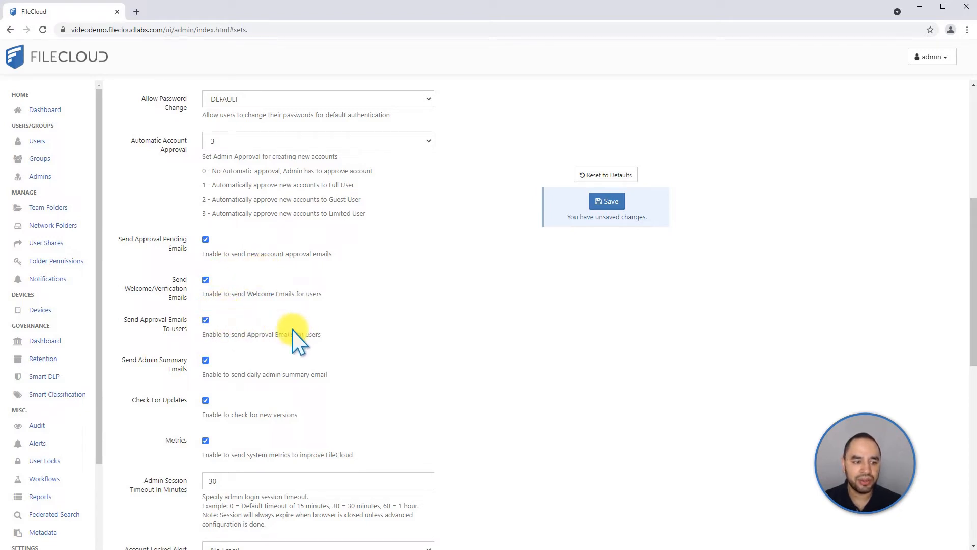
{"action": "mouse_move", "coordinate": [164, 371]}
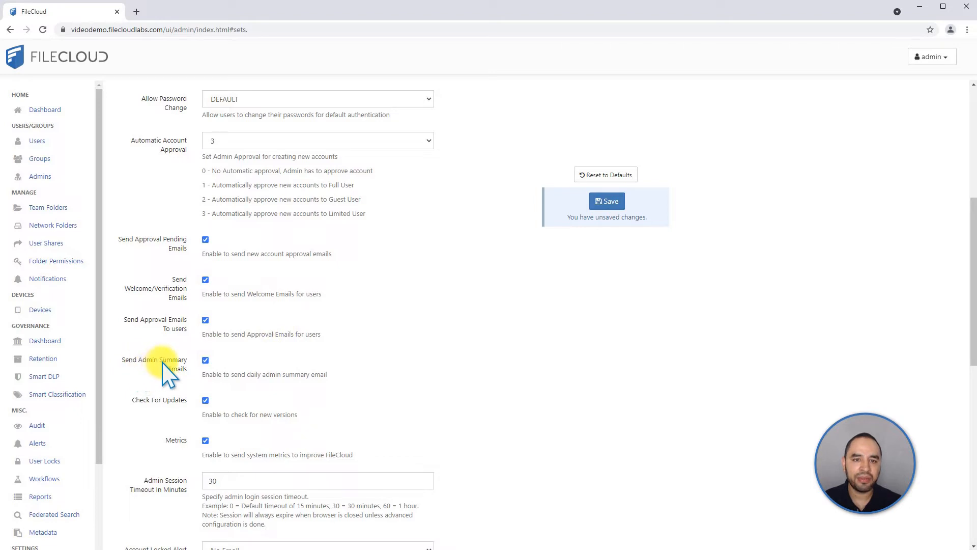
{"action": "mouse_move", "coordinate": [177, 378]}
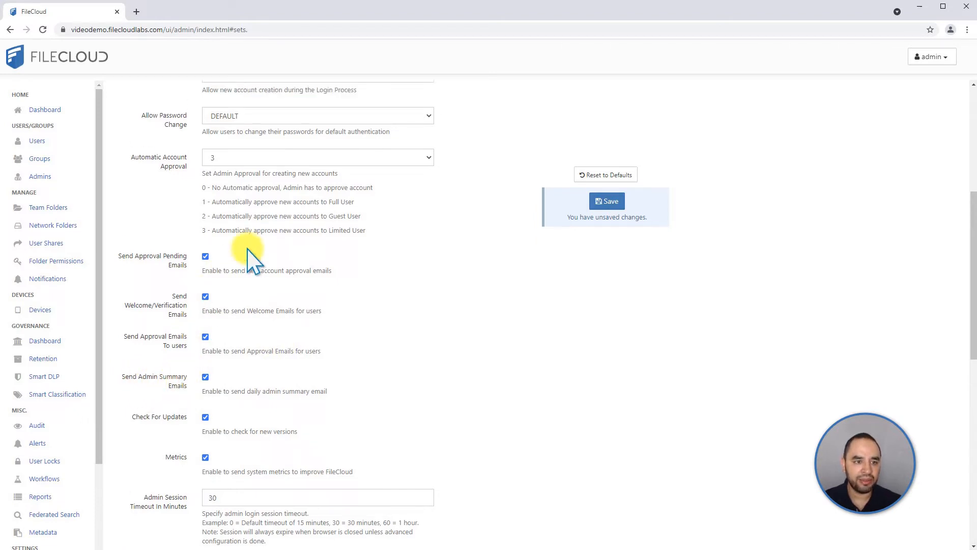
{"action": "scroll", "scroll_direction": "up", "scroll_amount": 3}
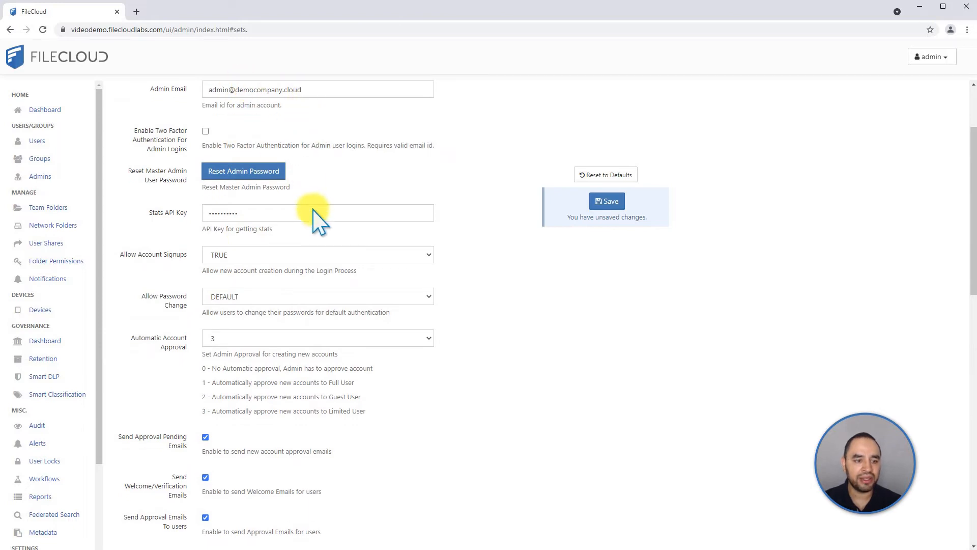
{"action": "scroll", "scroll_direction": "down", "scroll_amount": 3}
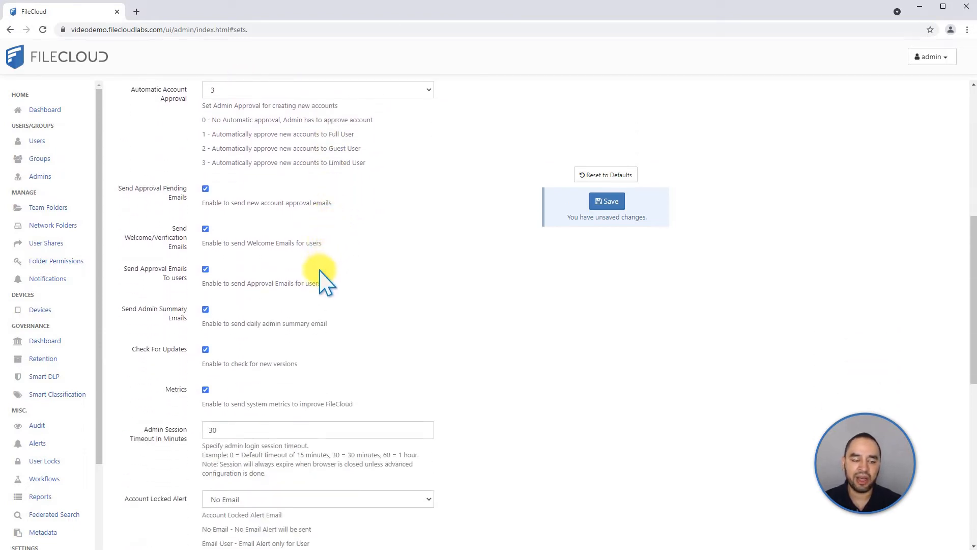
{"action": "mouse_move", "coordinate": [305, 286]}
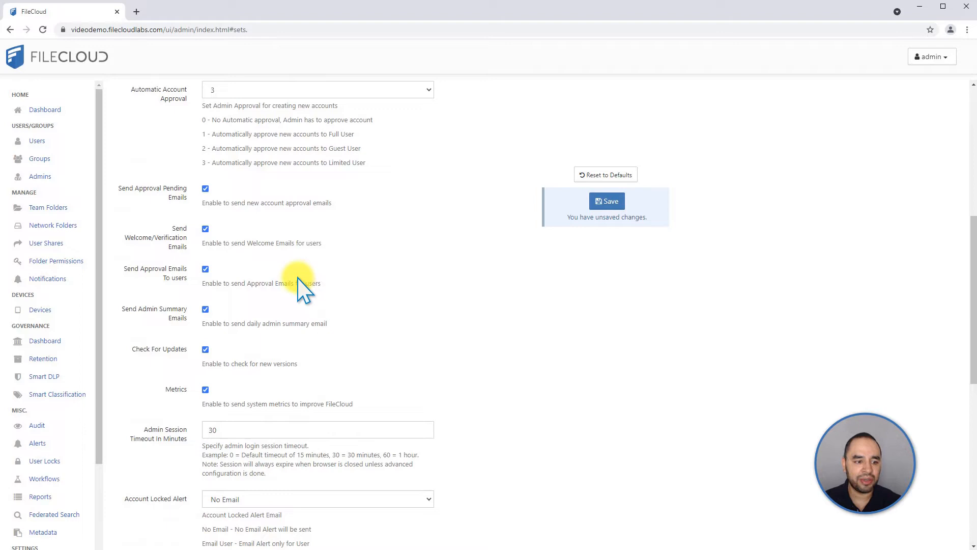
{"action": "mouse_move", "coordinate": [171, 327]}
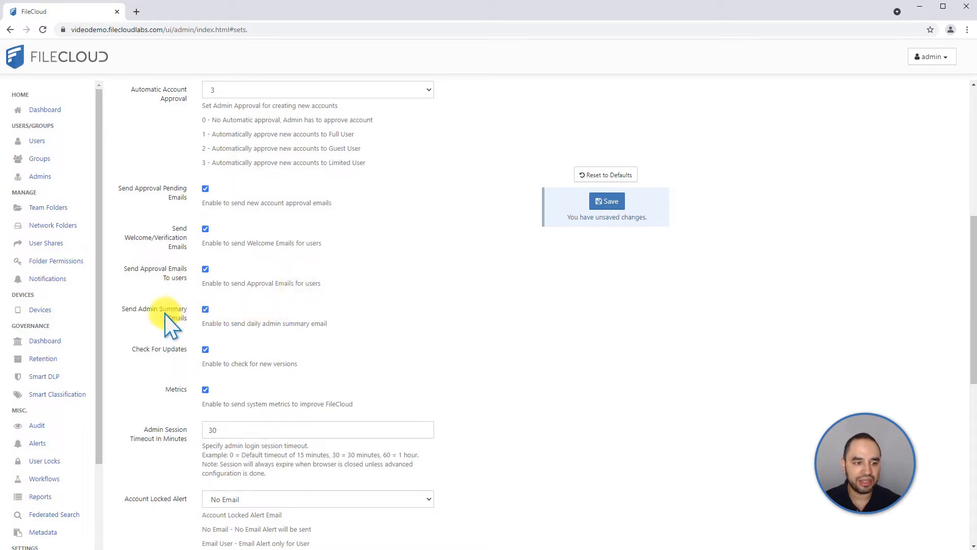
{"action": "mouse_move", "coordinate": [142, 364]}
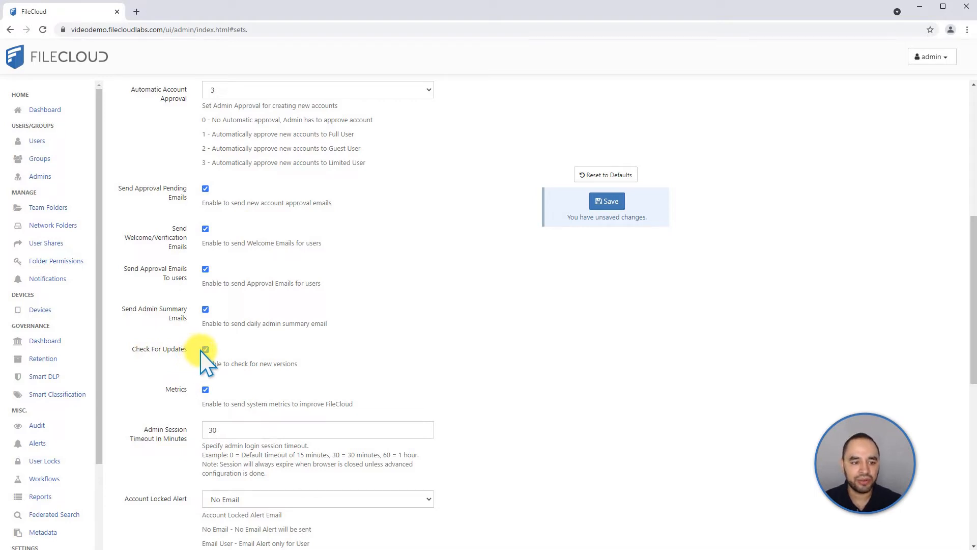
{"action": "mouse_move", "coordinate": [324, 361]}
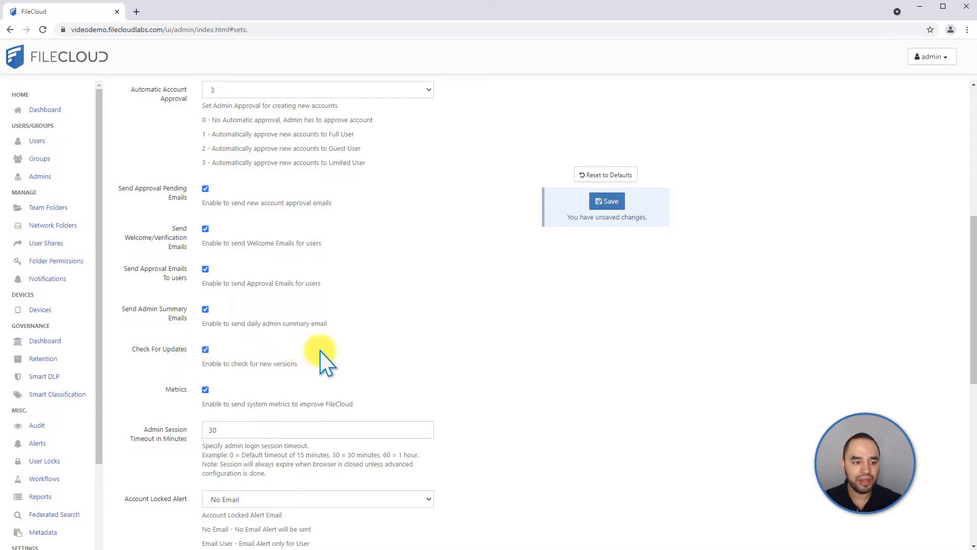
{"action": "mouse_move", "coordinate": [181, 390]}
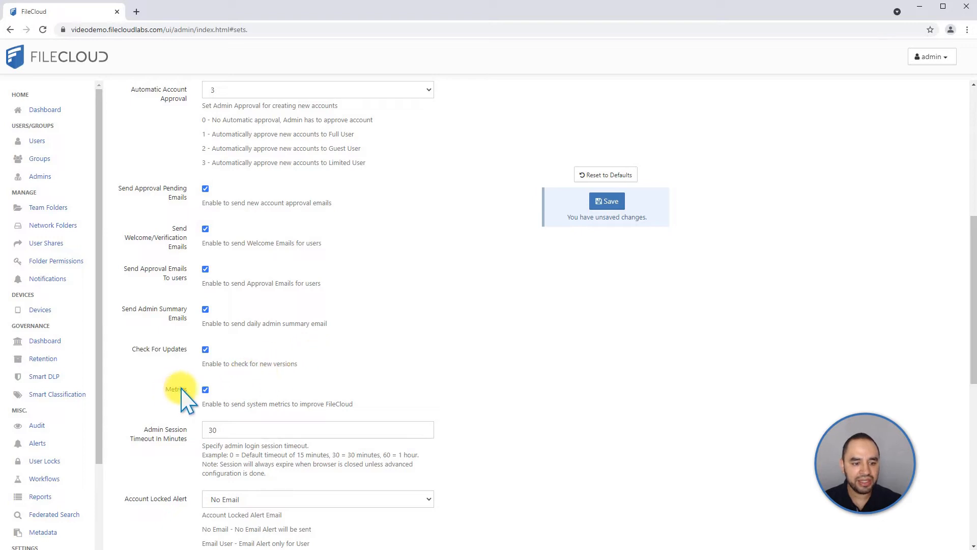
{"action": "mouse_move", "coordinate": [190, 396]}
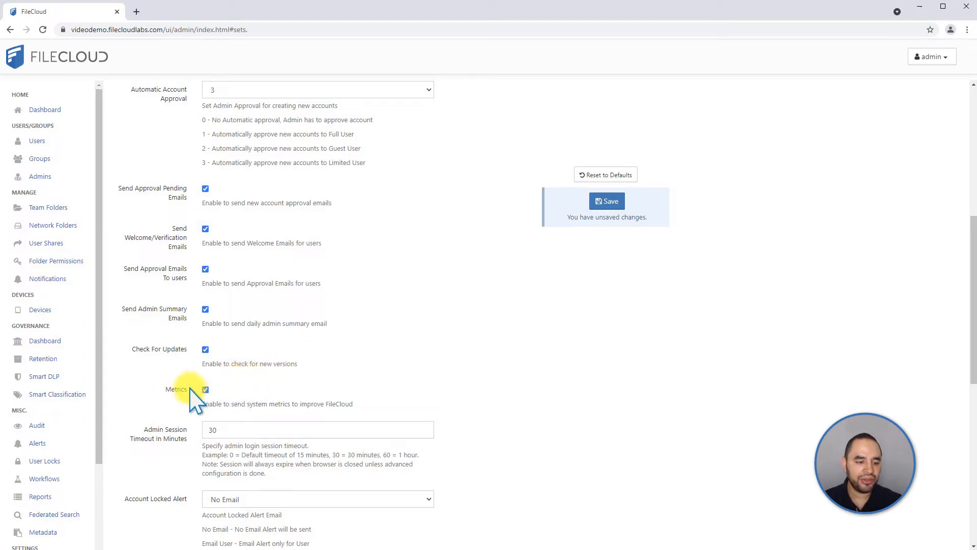
{"action": "mouse_move", "coordinate": [308, 389]}
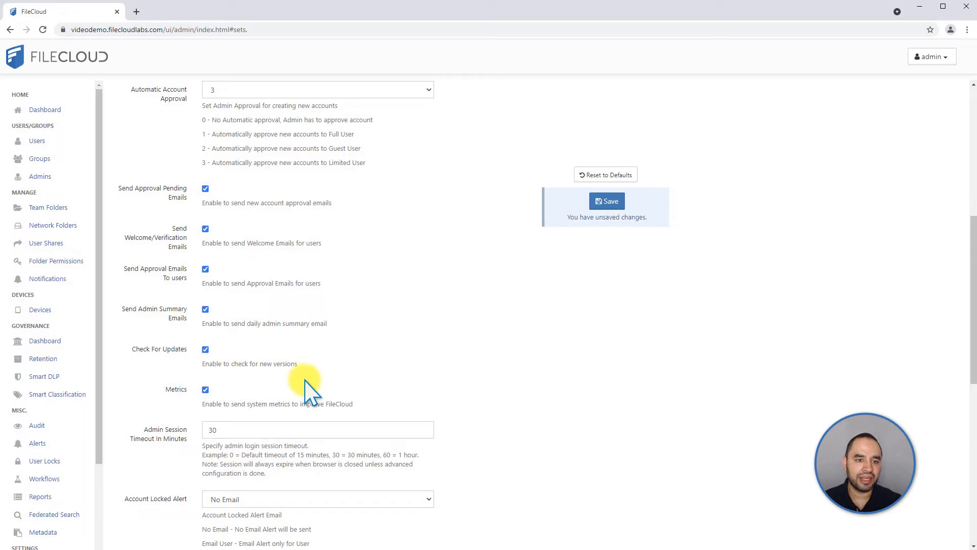
{"action": "mouse_move", "coordinate": [320, 208]}
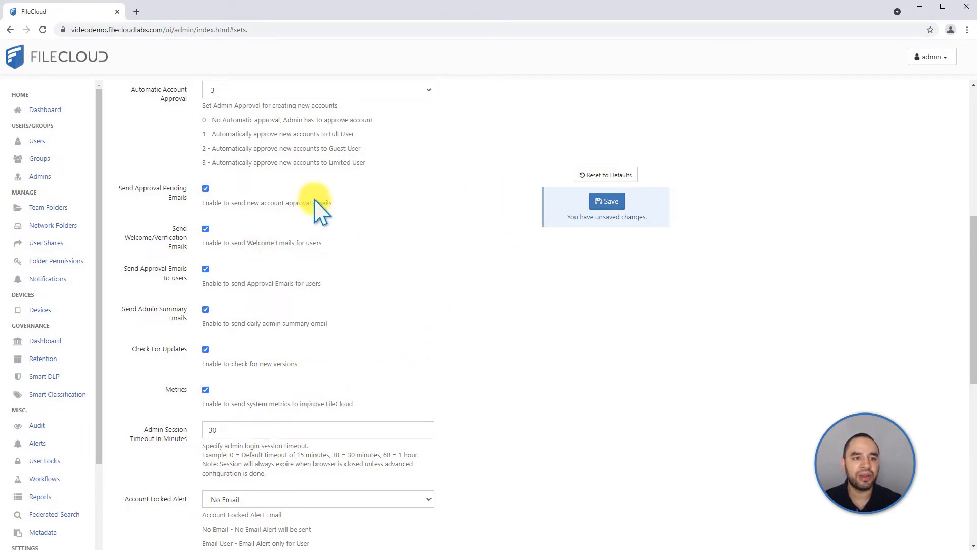
{"action": "mouse_move", "coordinate": [355, 249]}
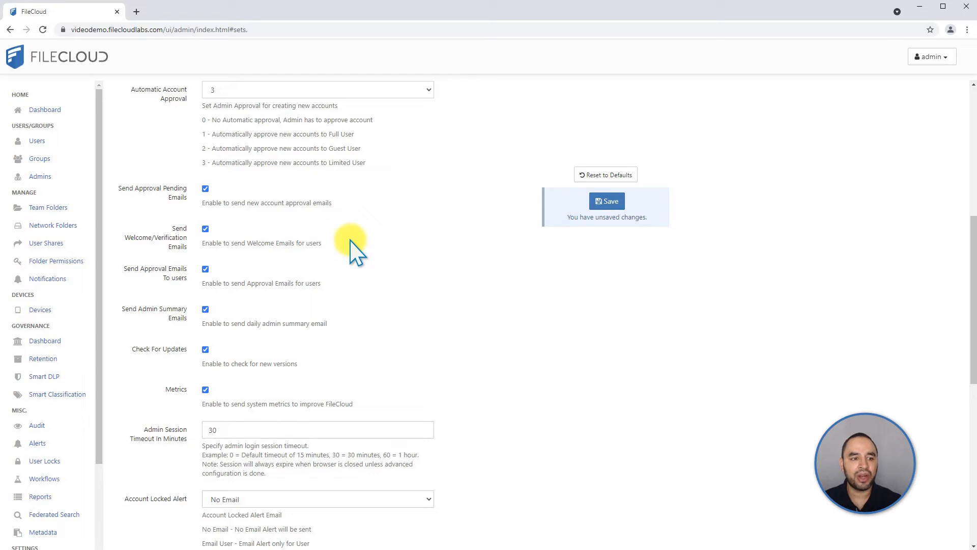
{"action": "mouse_move", "coordinate": [346, 256]}
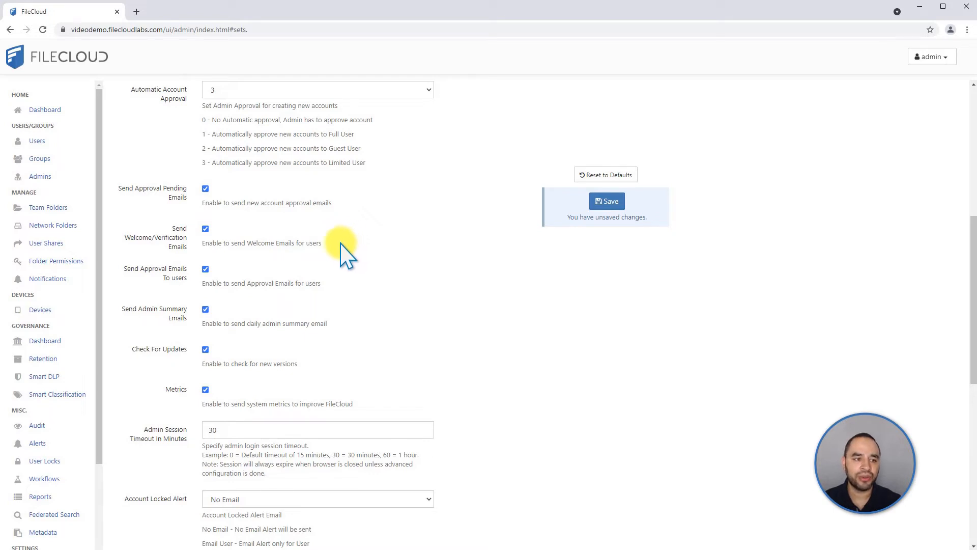
{"action": "mouse_move", "coordinate": [265, 205]}
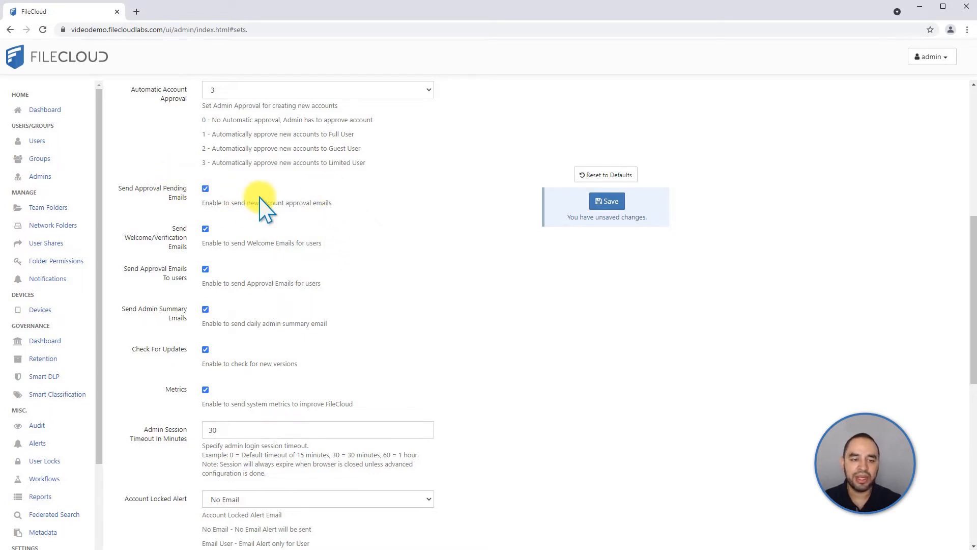
{"action": "mouse_move", "coordinate": [412, 209]}
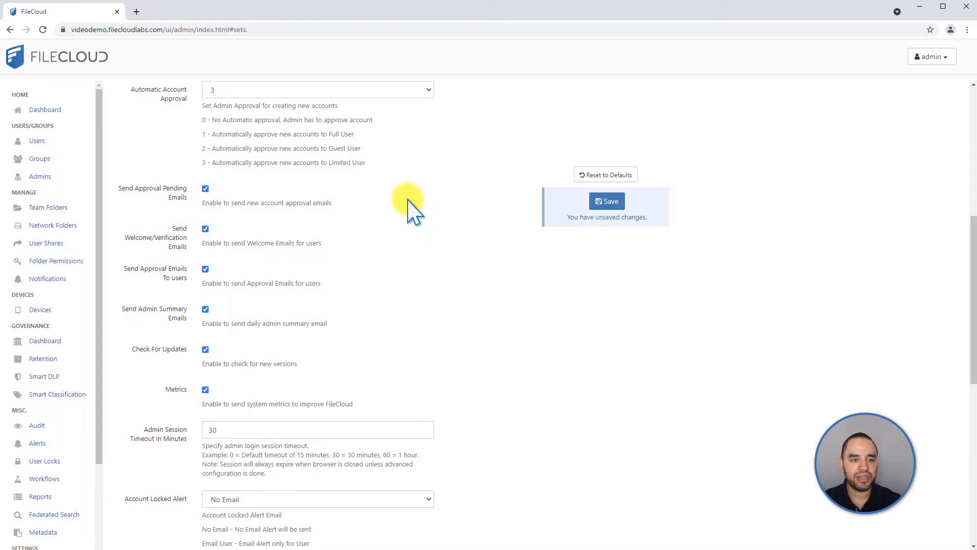
{"action": "mouse_move", "coordinate": [386, 209]}
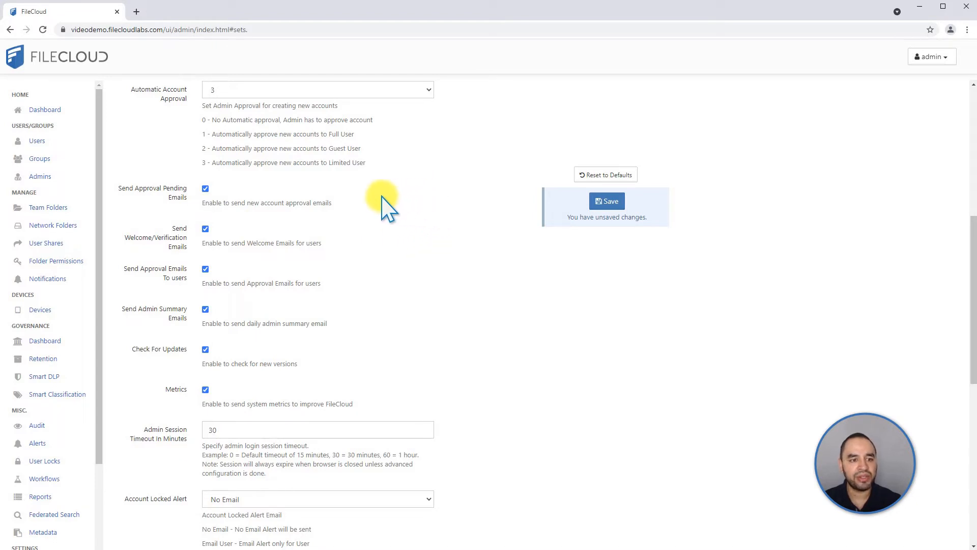
{"action": "mouse_move", "coordinate": [318, 275]}
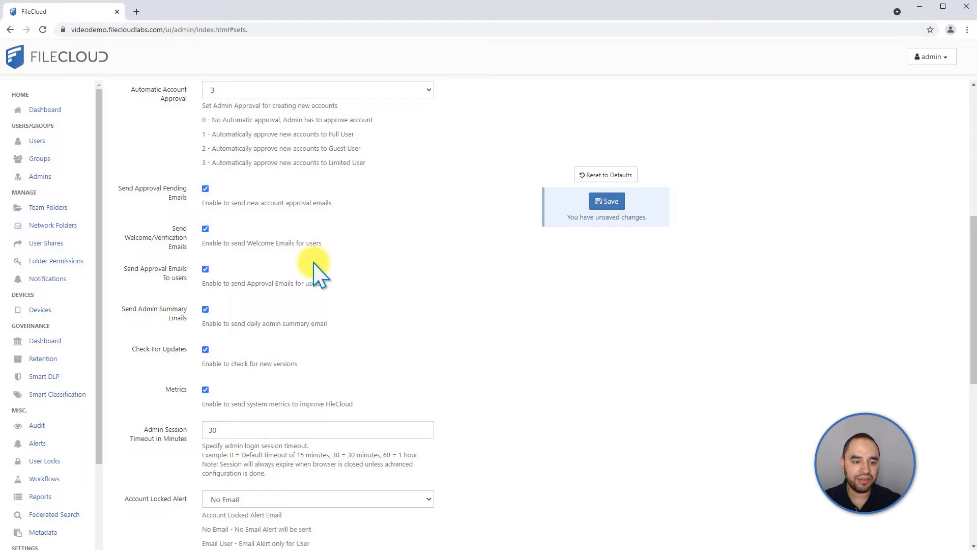
{"action": "mouse_move", "coordinate": [205, 403]}
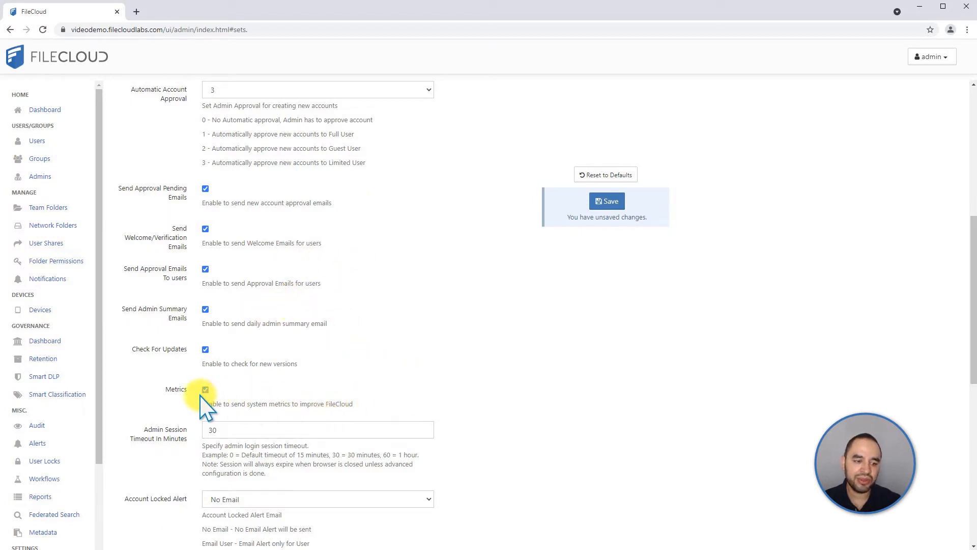
{"action": "mouse_move", "coordinate": [215, 386]}
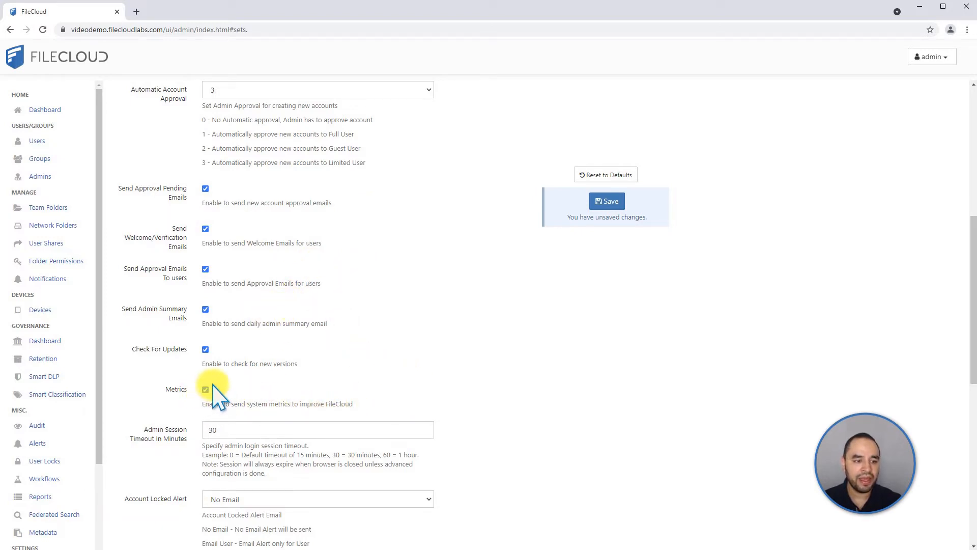
Review the account locked alert choices, keeping No Email.
{"action": "scroll", "scroll_direction": "down", "scroll_amount": 3}
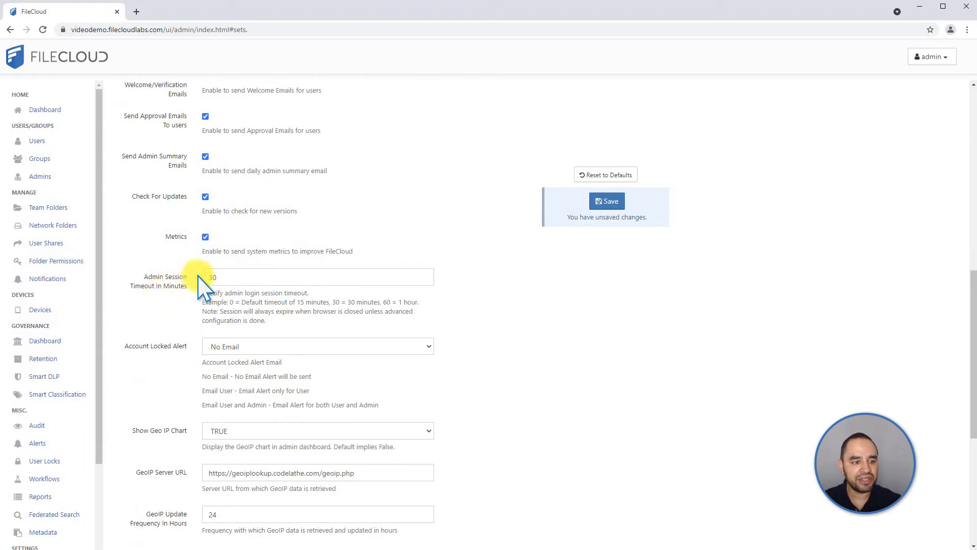
{"action": "mouse_move", "coordinate": [111, 134]}
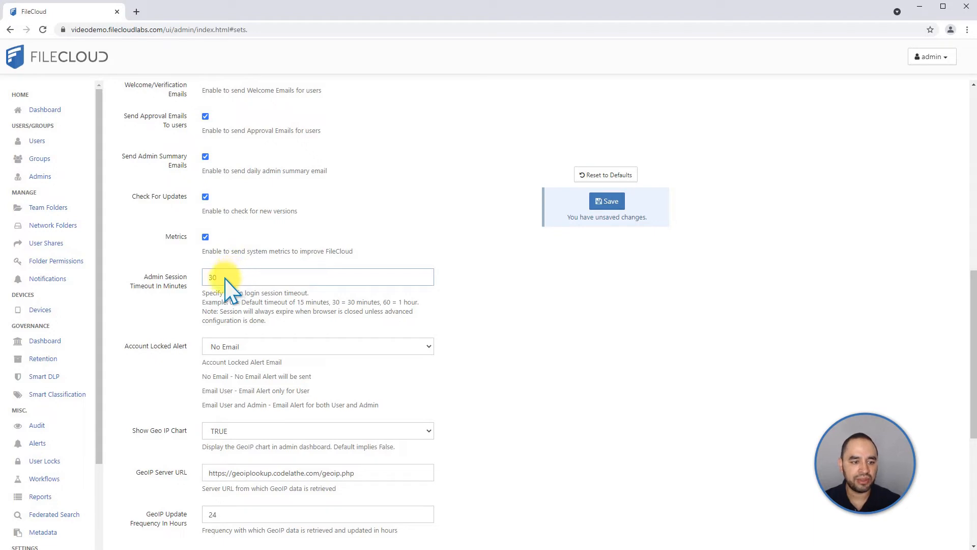
{"action": "scroll", "scroll_direction": "down", "scroll_amount": 3}
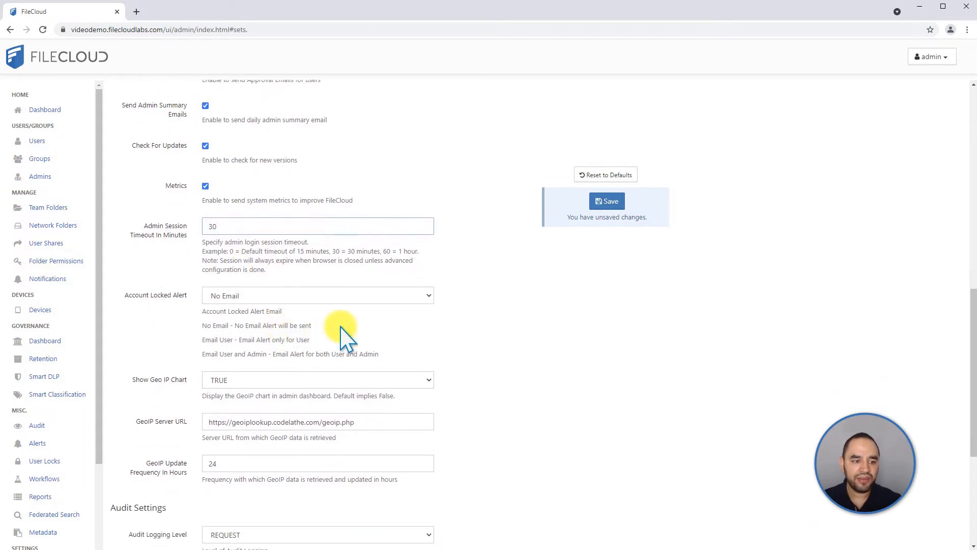
{"action": "mouse_move", "coordinate": [358, 321]}
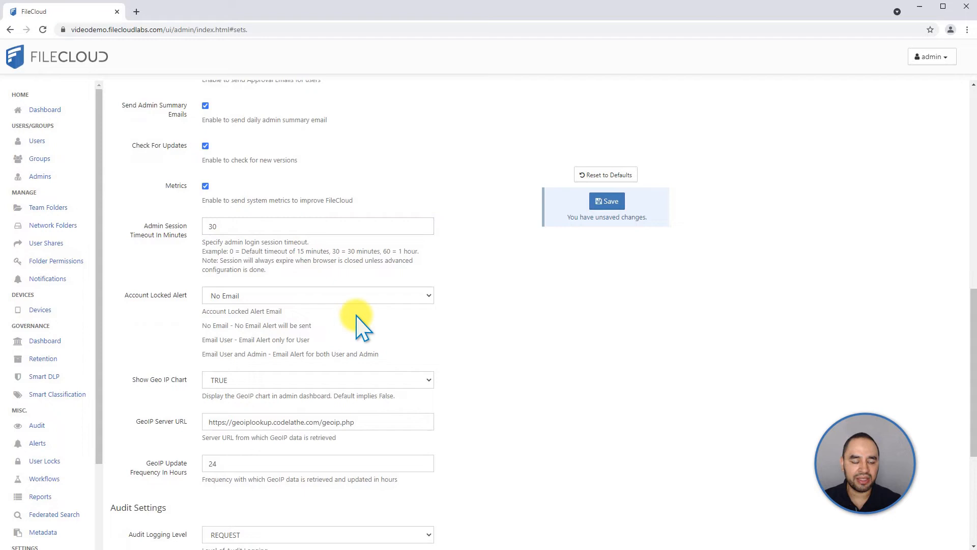
{"action": "left_click", "coordinate": [318, 296]}
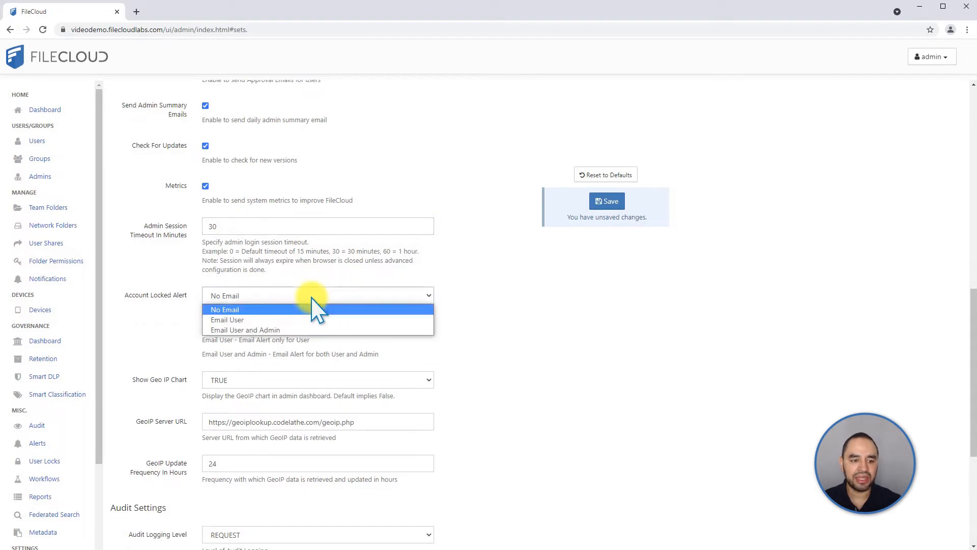
{"action": "mouse_move", "coordinate": [278, 329]}
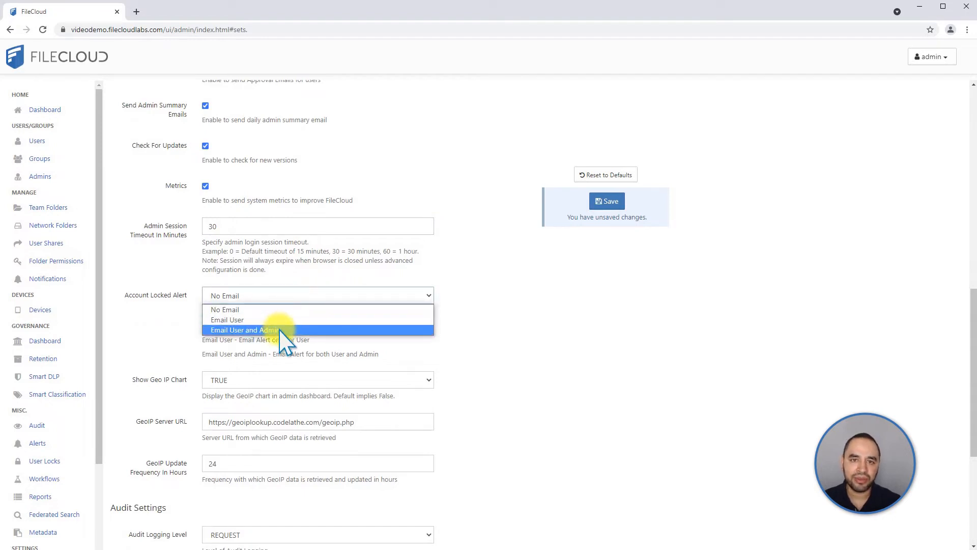
{"action": "mouse_move", "coordinate": [261, 319]}
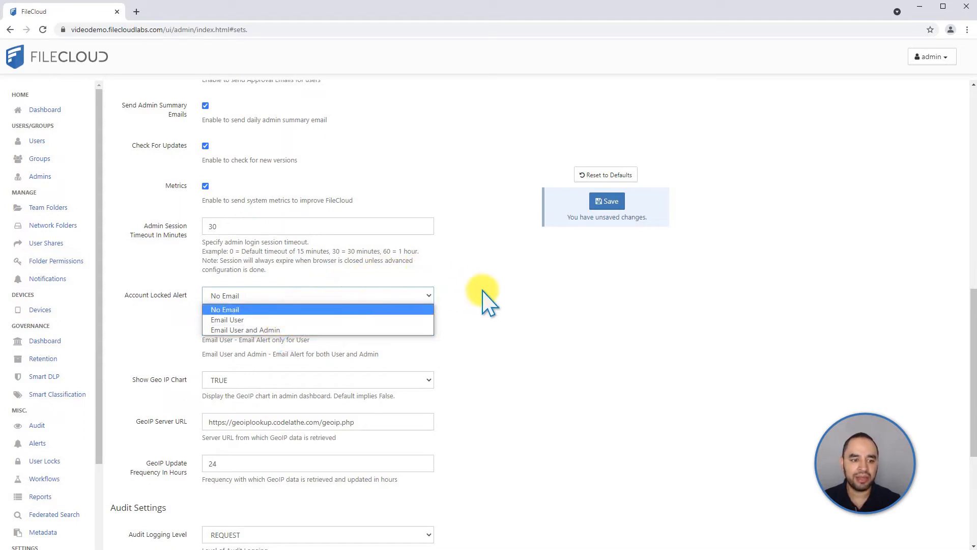
{"action": "left_click", "coordinate": [225, 308]}
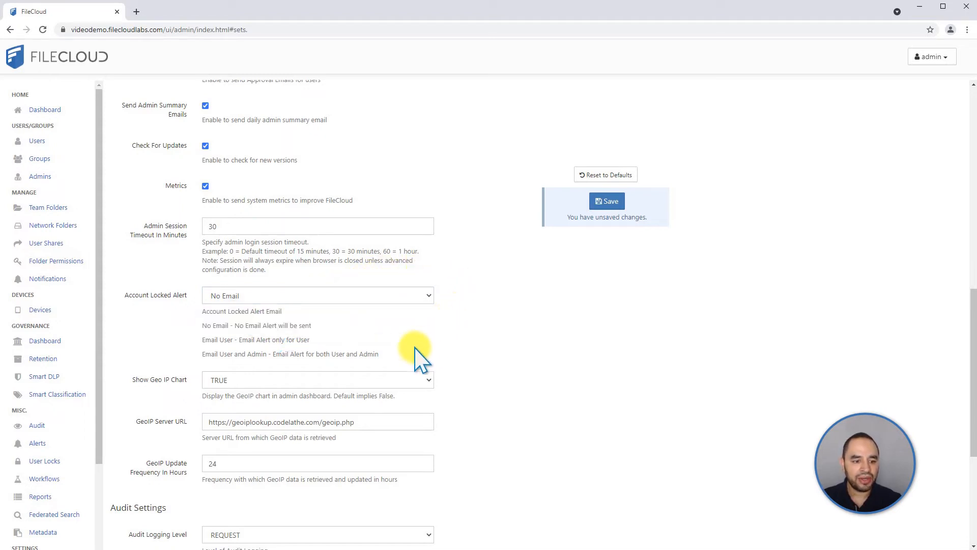
{"action": "scroll", "scroll_direction": "down", "scroll_amount": 3}
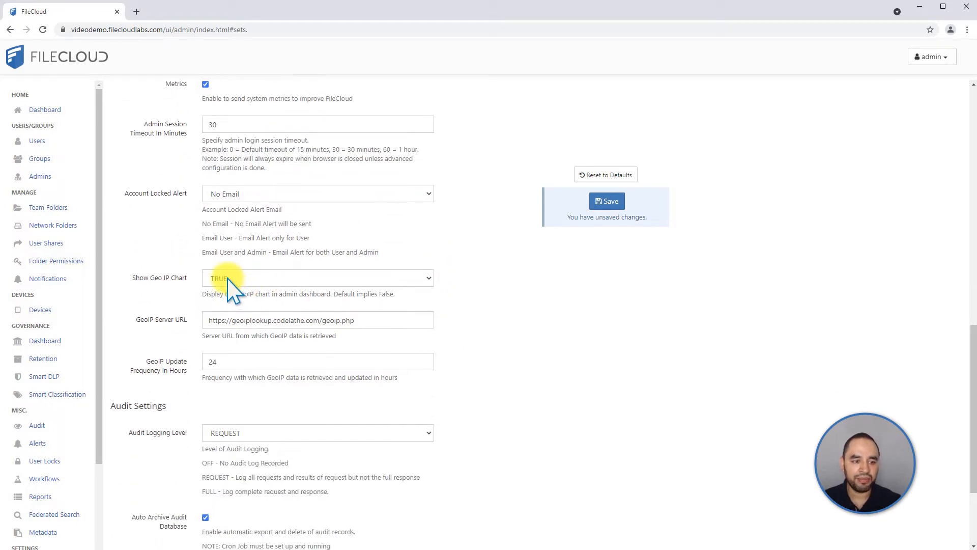
{"action": "mouse_move", "coordinate": [319, 283]}
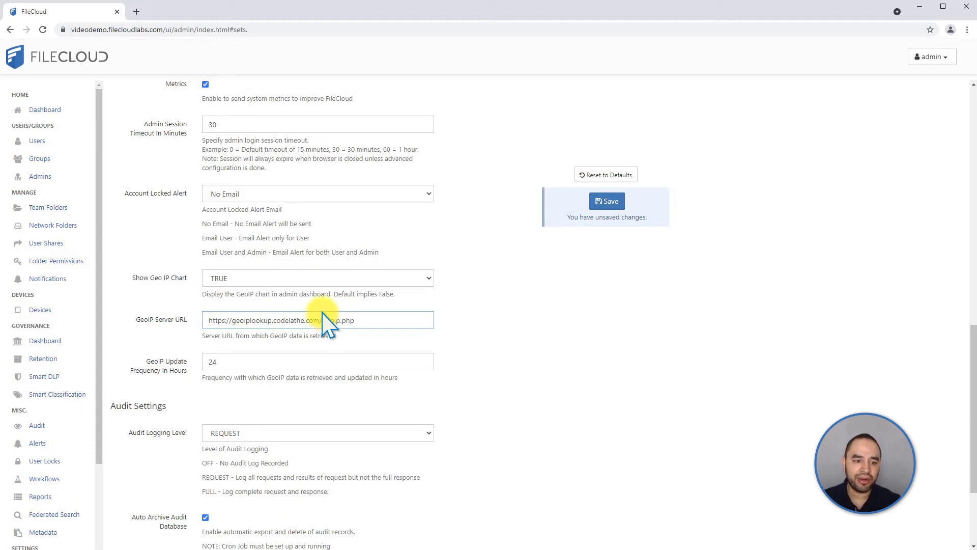
{"action": "mouse_move", "coordinate": [368, 324]}
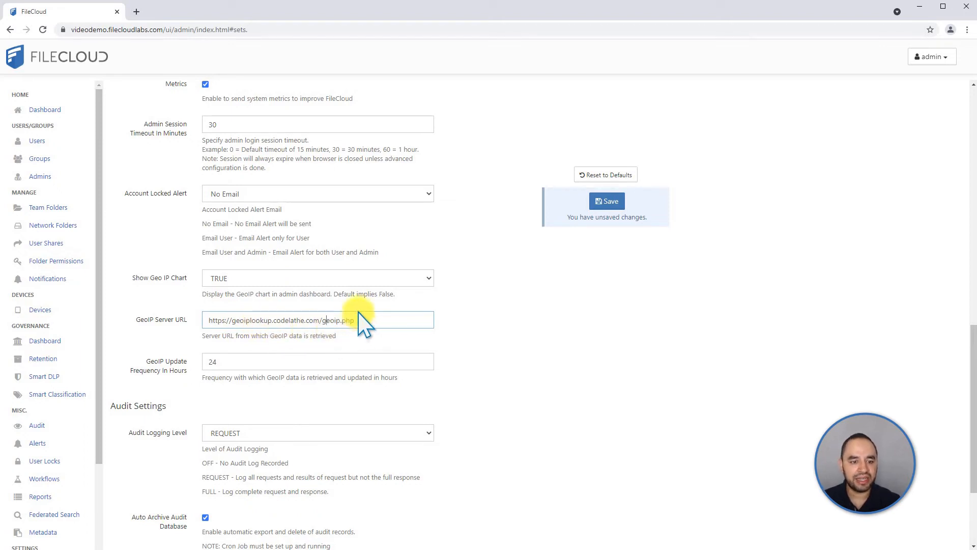
{"action": "mouse_move", "coordinate": [372, 327]}
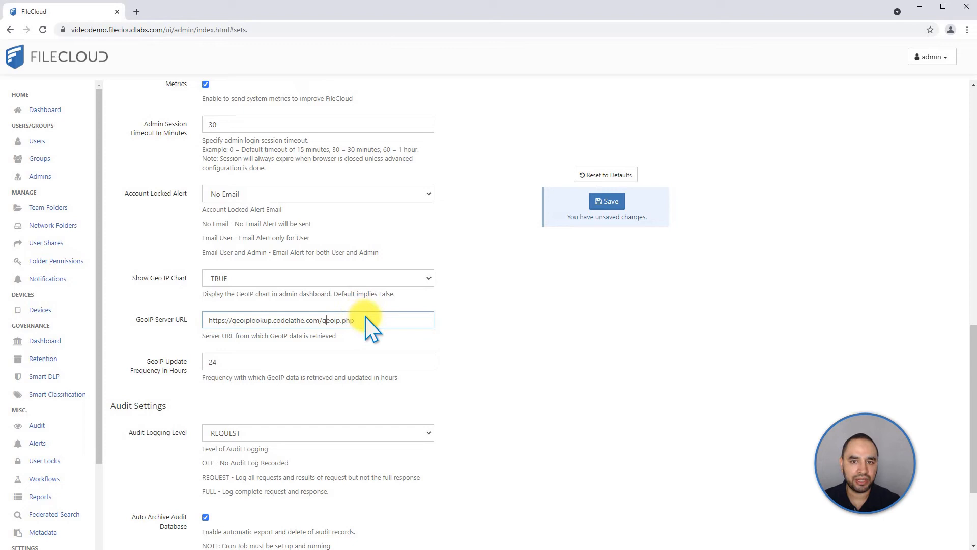
Change the Audit Logging Level from Request to Full.
{"action": "scroll", "scroll_direction": "down", "scroll_amount": 3}
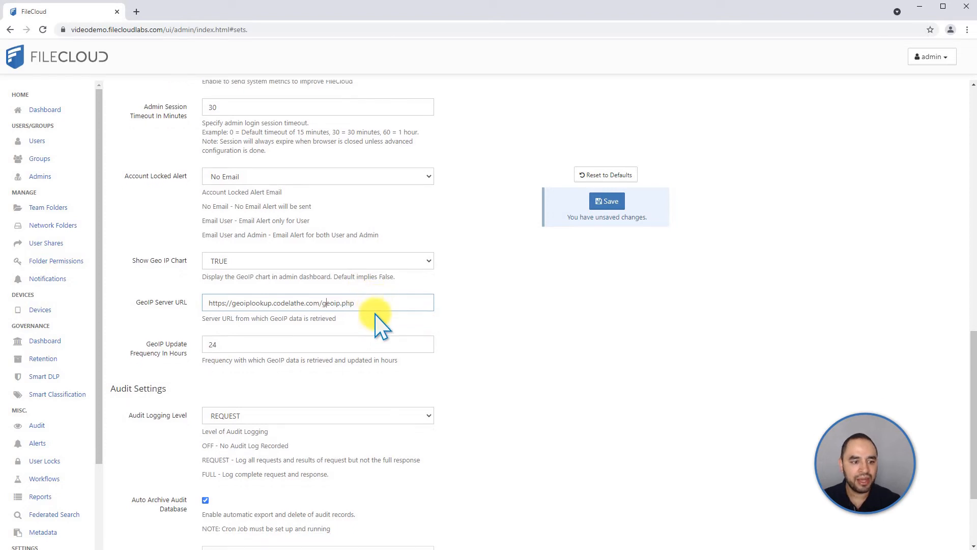
{"action": "scroll", "scroll_direction": "down", "scroll_amount": 3}
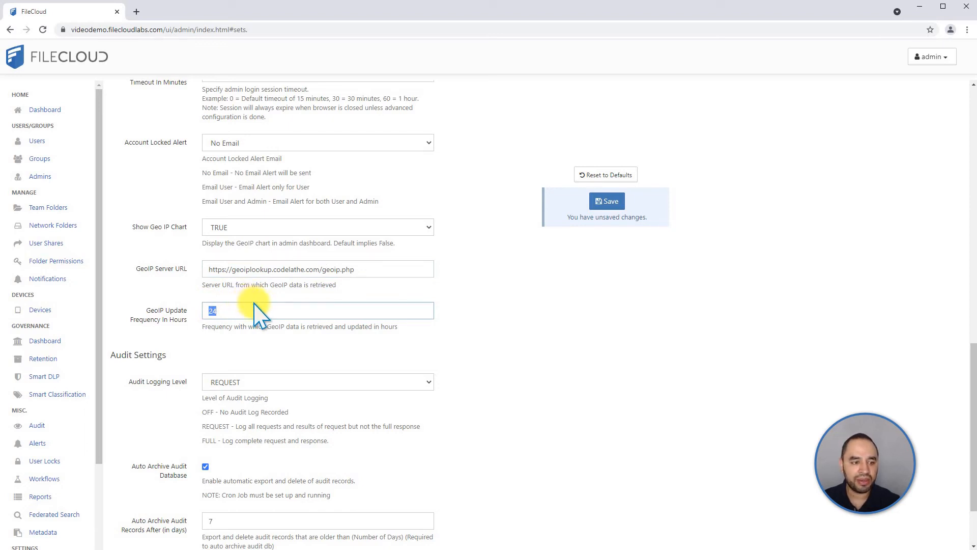
{"action": "mouse_move", "coordinate": [306, 311]}
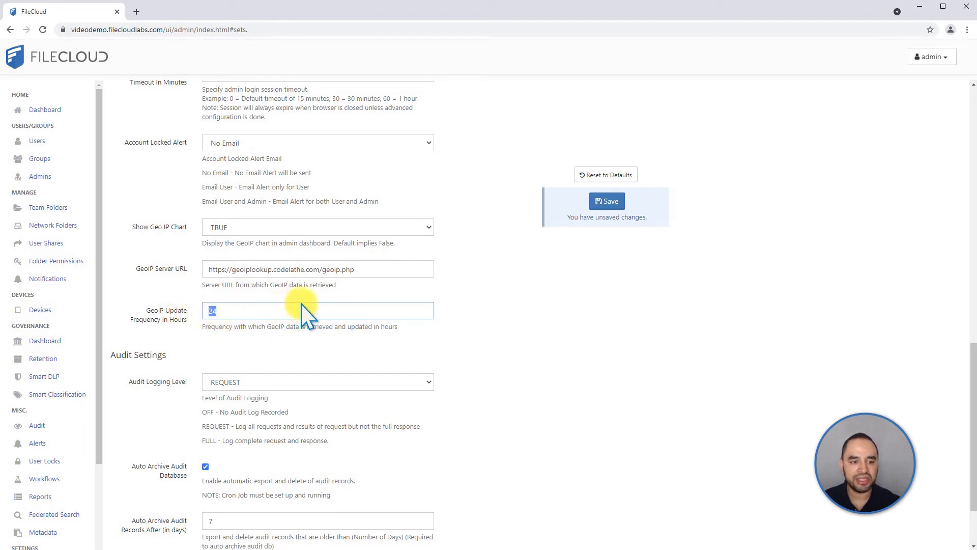
{"action": "scroll", "scroll_direction": "down", "scroll_amount": 3}
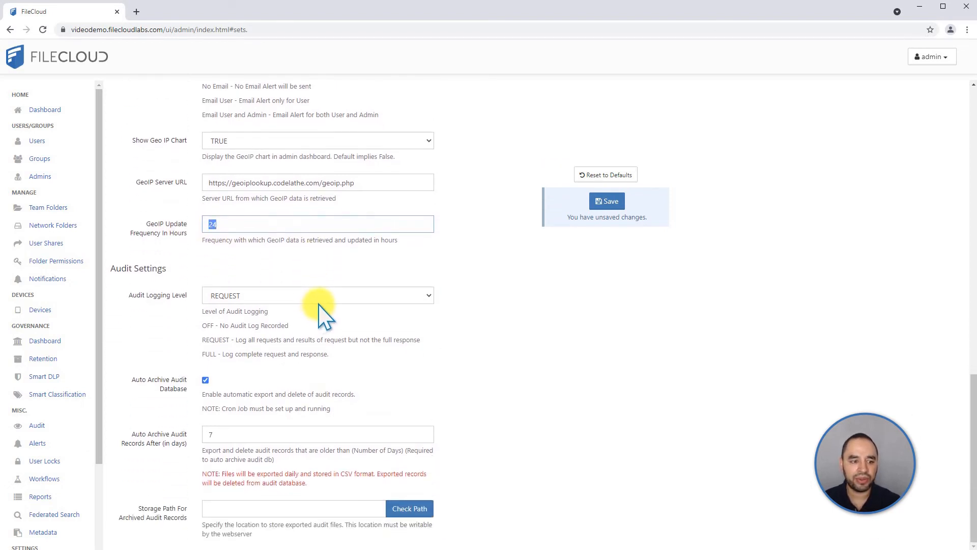
{"action": "mouse_move", "coordinate": [489, 274]}
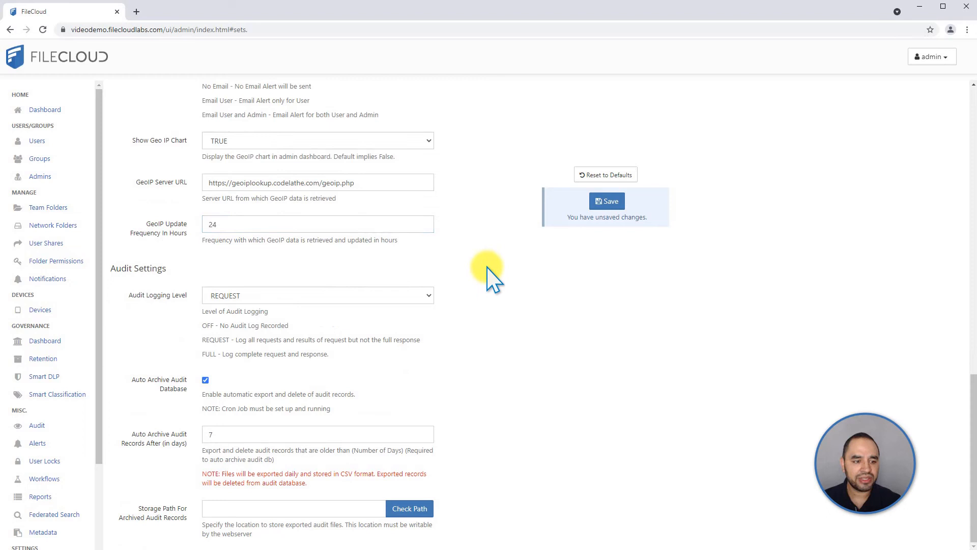
{"action": "mouse_move", "coordinate": [243, 305]}
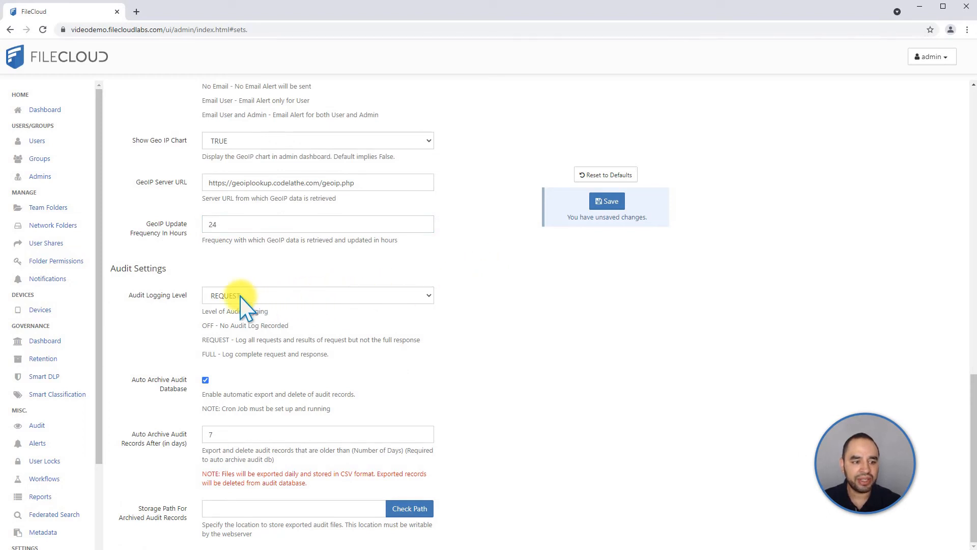
{"action": "mouse_move", "coordinate": [208, 275]}
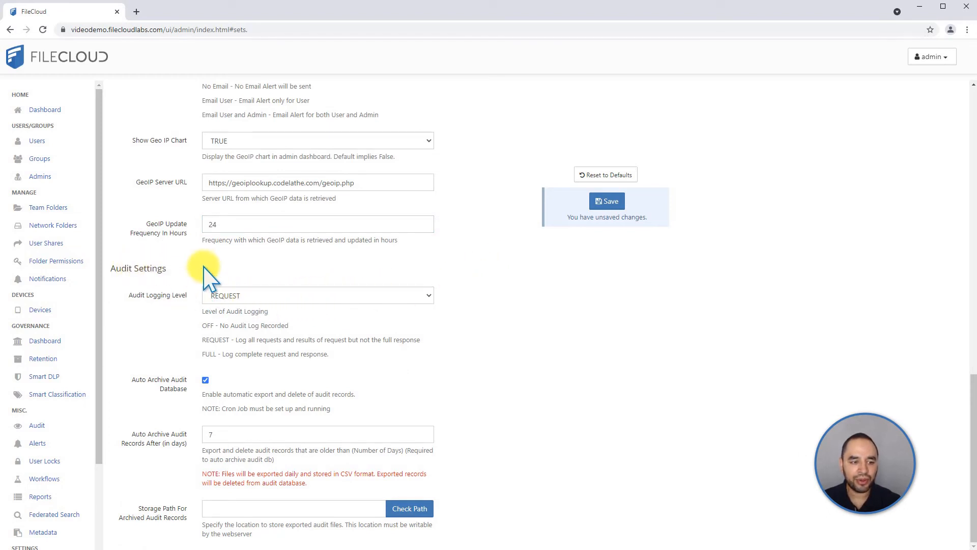
{"action": "mouse_move", "coordinate": [186, 287]}
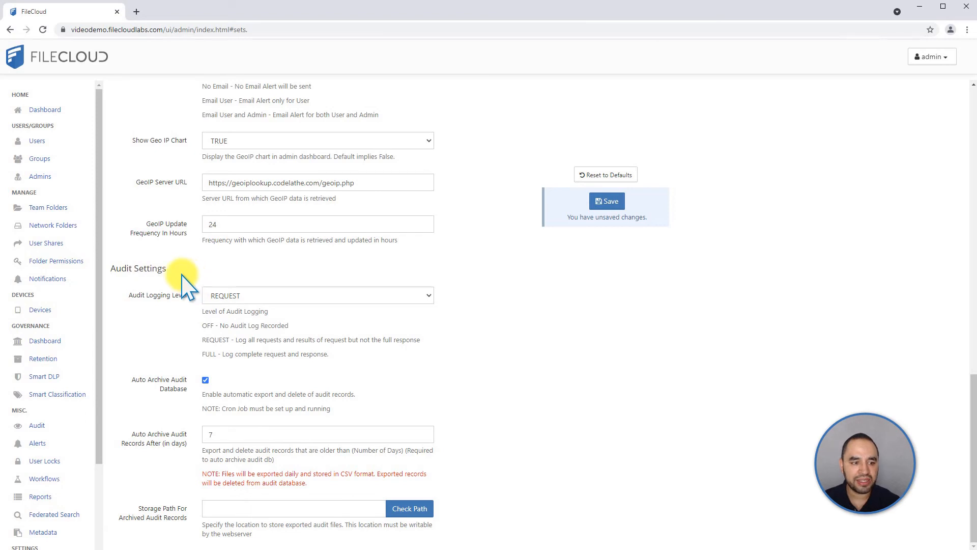
{"action": "mouse_move", "coordinate": [219, 300]}
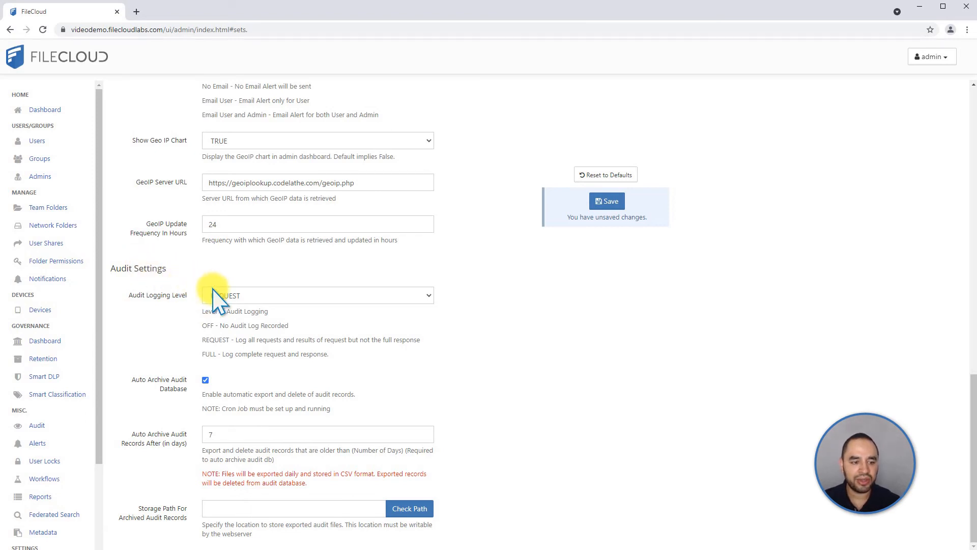
{"action": "left_click", "coordinate": [317, 295]}
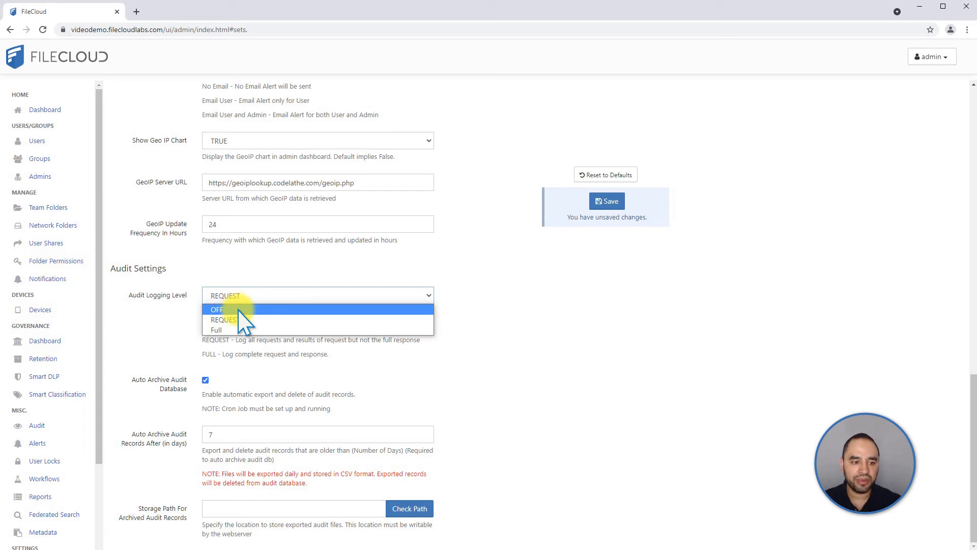
{"action": "mouse_move", "coordinate": [246, 319]}
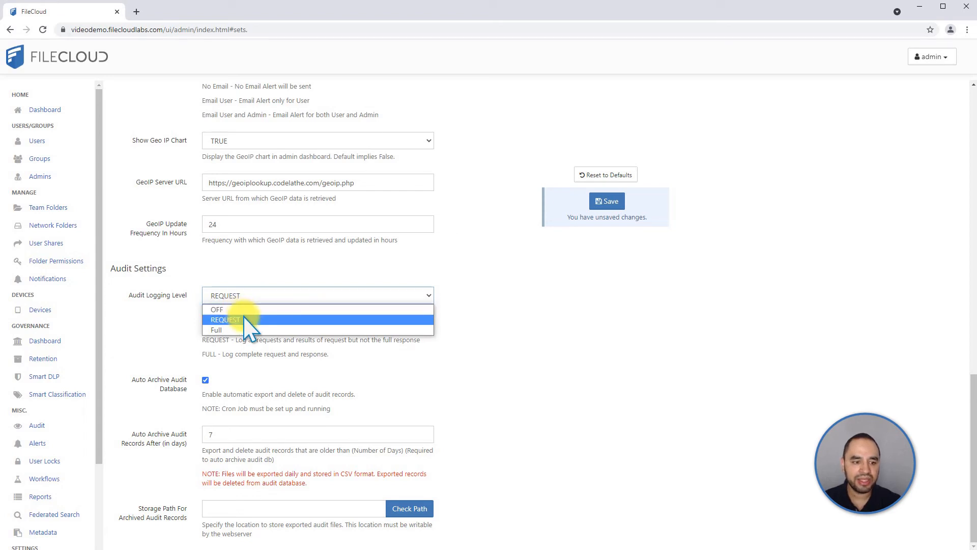
{"action": "left_click", "coordinate": [225, 319]}
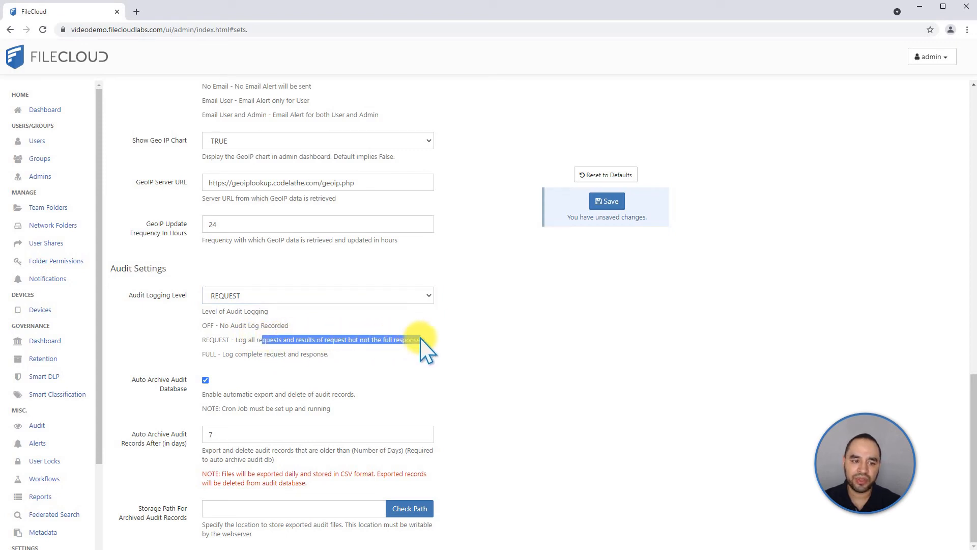
{"action": "mouse_move", "coordinate": [293, 305]}
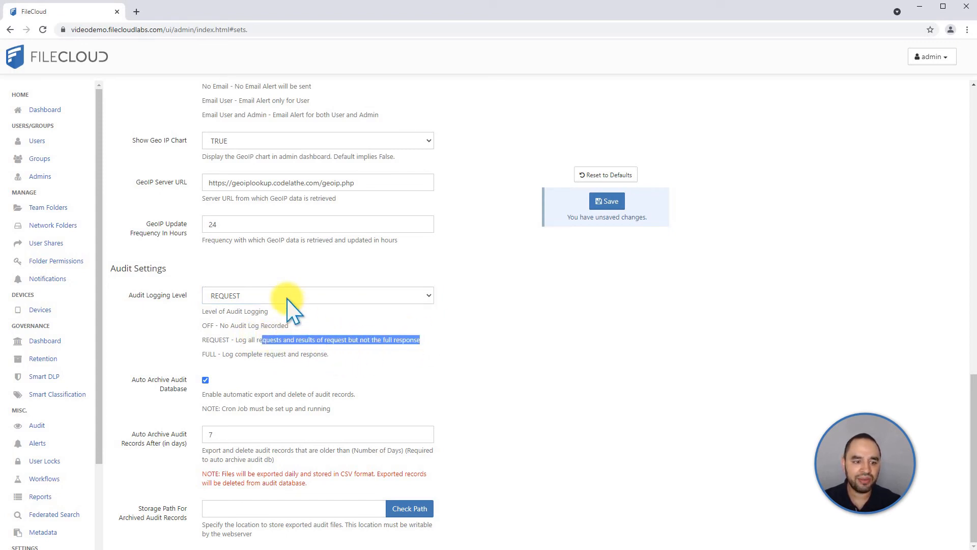
{"action": "left_click", "coordinate": [318, 295]}
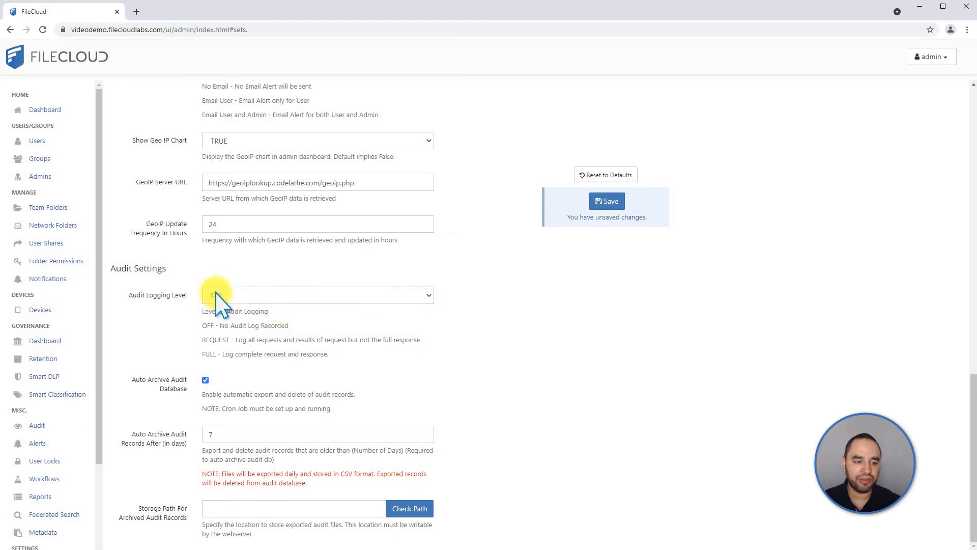
{"action": "left_click", "coordinate": [317, 295]}
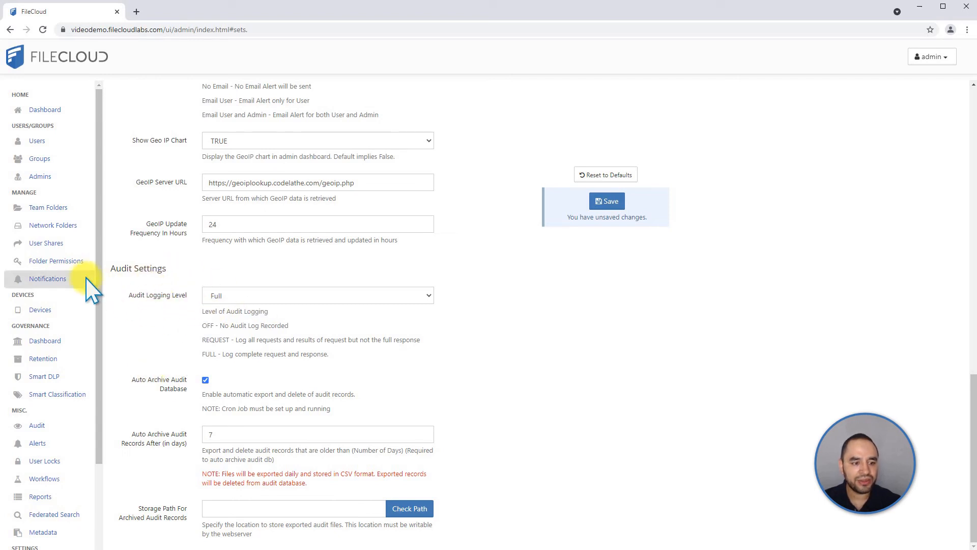
{"action": "mouse_move", "coordinate": [196, 352]}
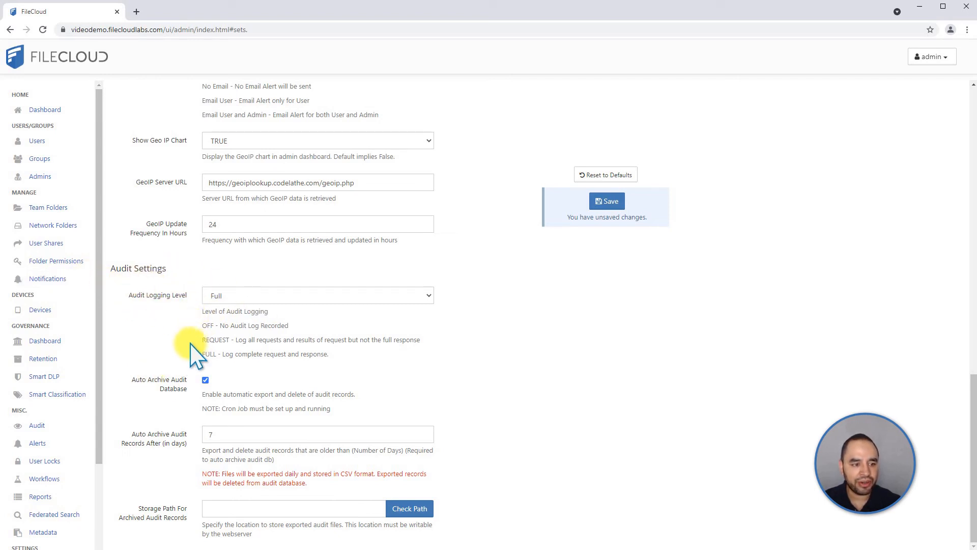
{"action": "mouse_move", "coordinate": [165, 287]}
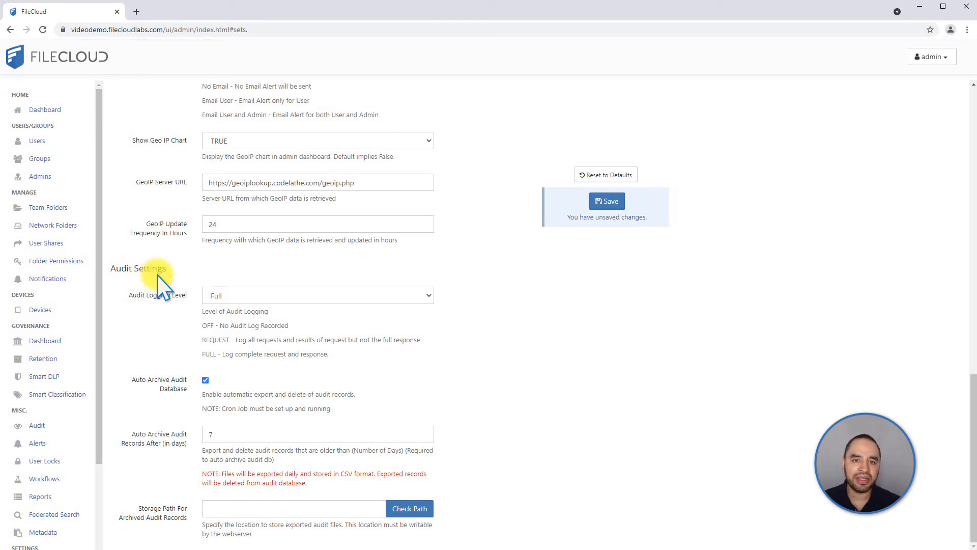
{"action": "mouse_move", "coordinate": [190, 284]}
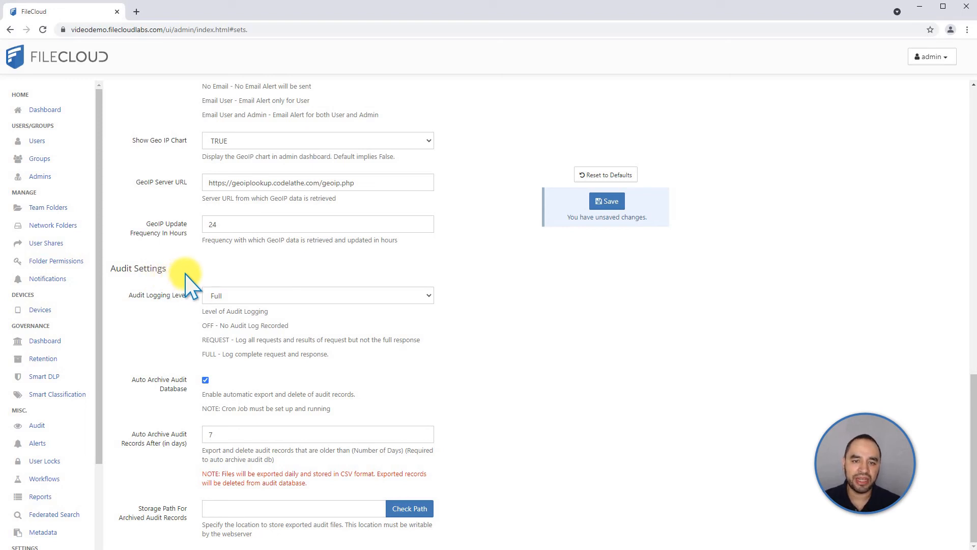
{"action": "mouse_move", "coordinate": [199, 280]}
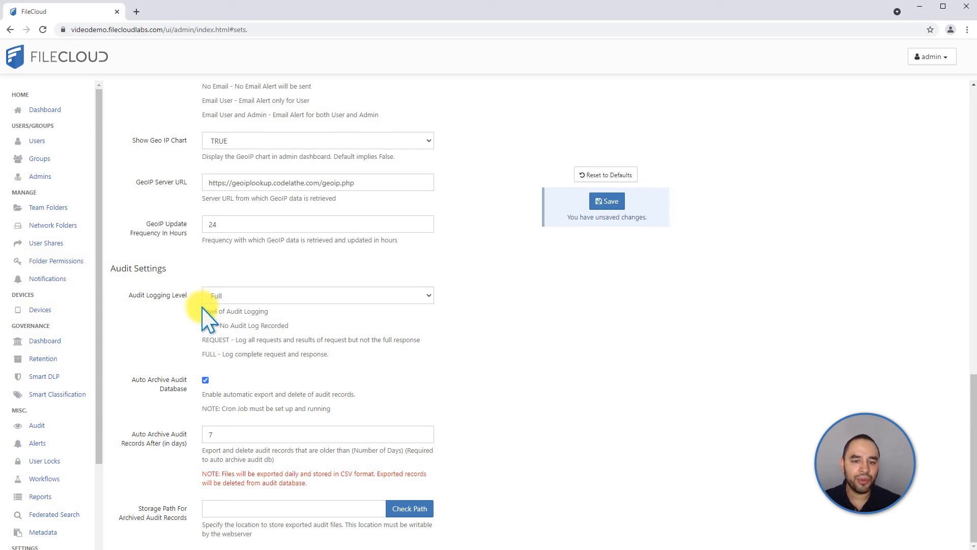
{"action": "mouse_move", "coordinate": [284, 349]}
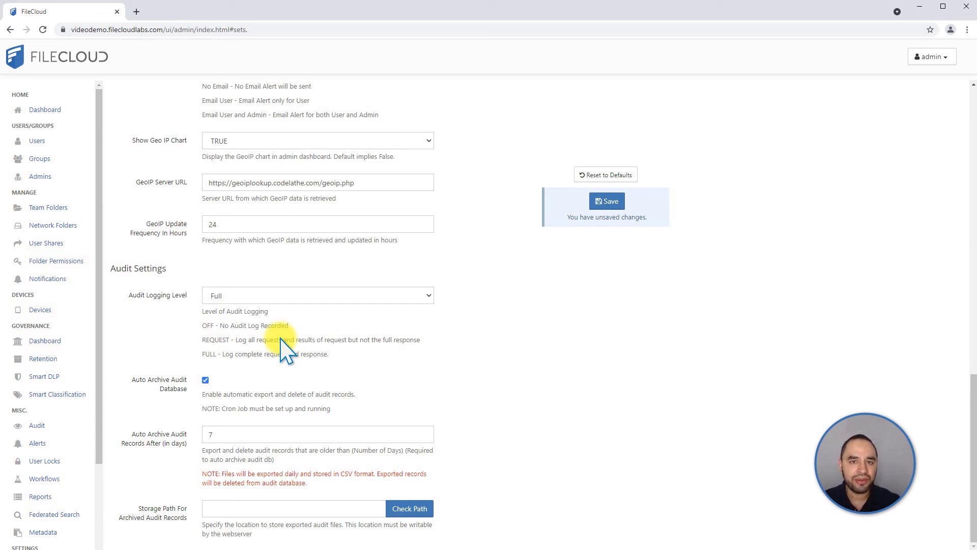
{"action": "mouse_move", "coordinate": [272, 340]}
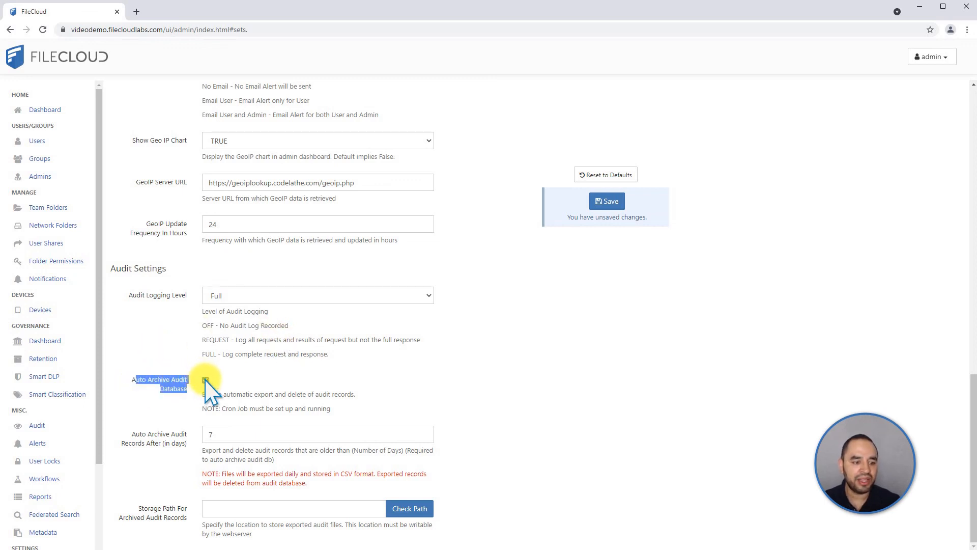
Change Auto Archive Audit Records After from 7 to 60 days.
{"action": "left_click", "coordinate": [205, 380]}
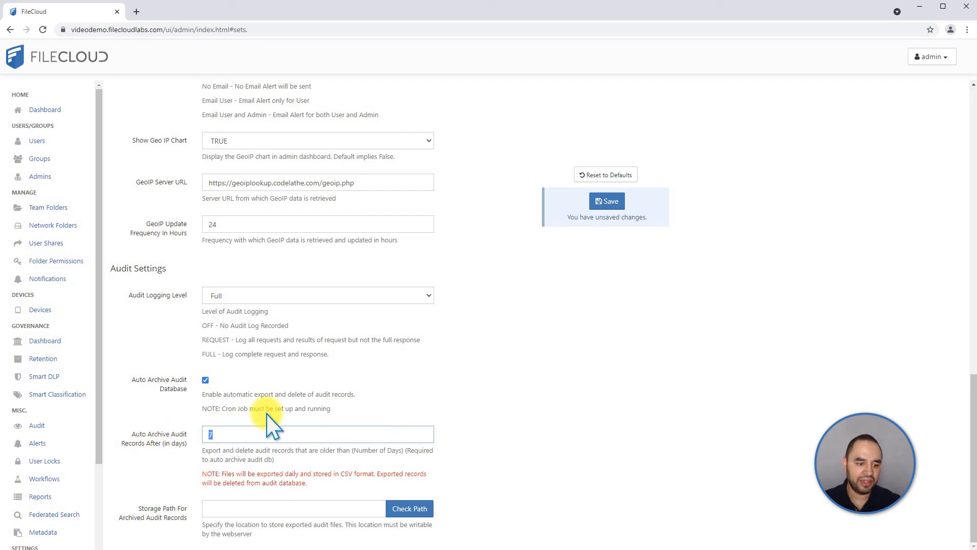
{"action": "type", "text": "30"}
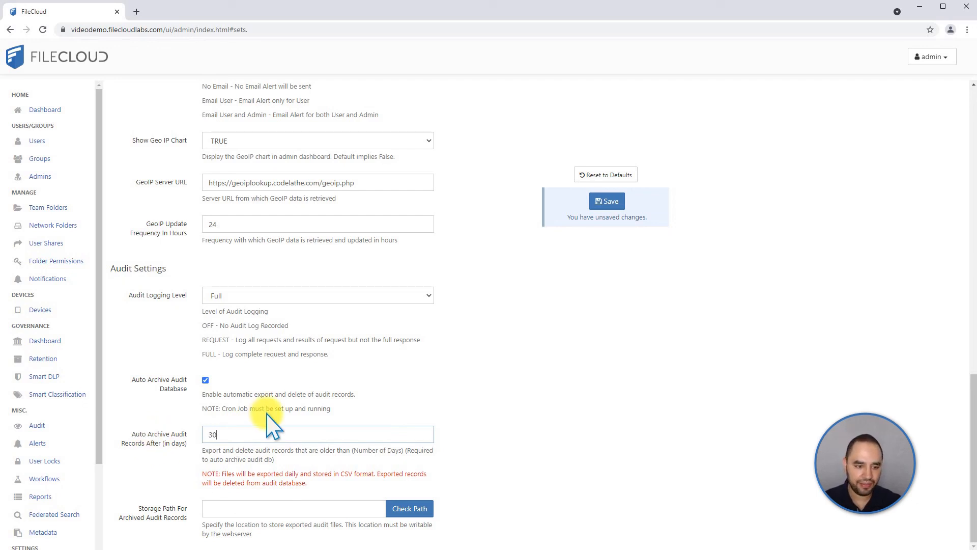
{"action": "type", "text": "6"}
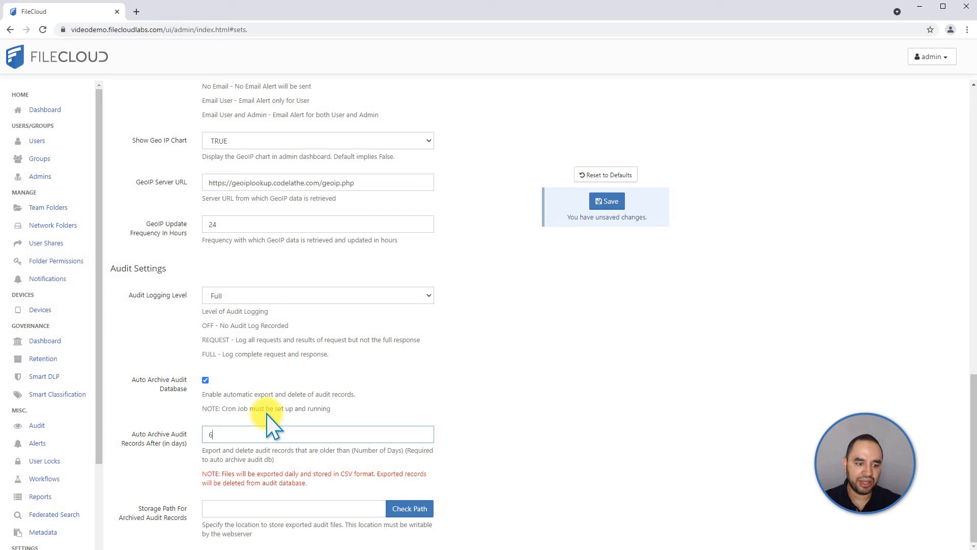
{"action": "type", "text": "0"}
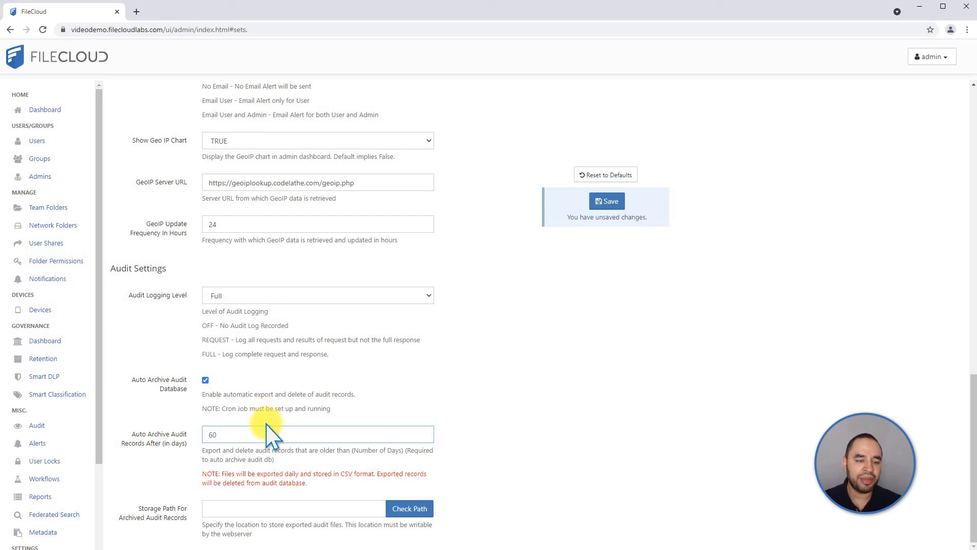
{"action": "mouse_move", "coordinate": [200, 428]}
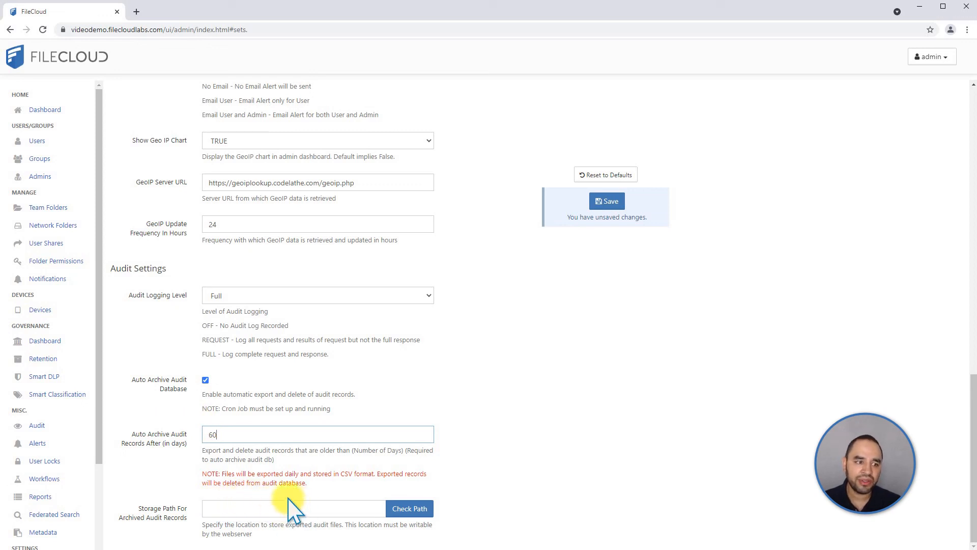
{"action": "mouse_move", "coordinate": [324, 511]}
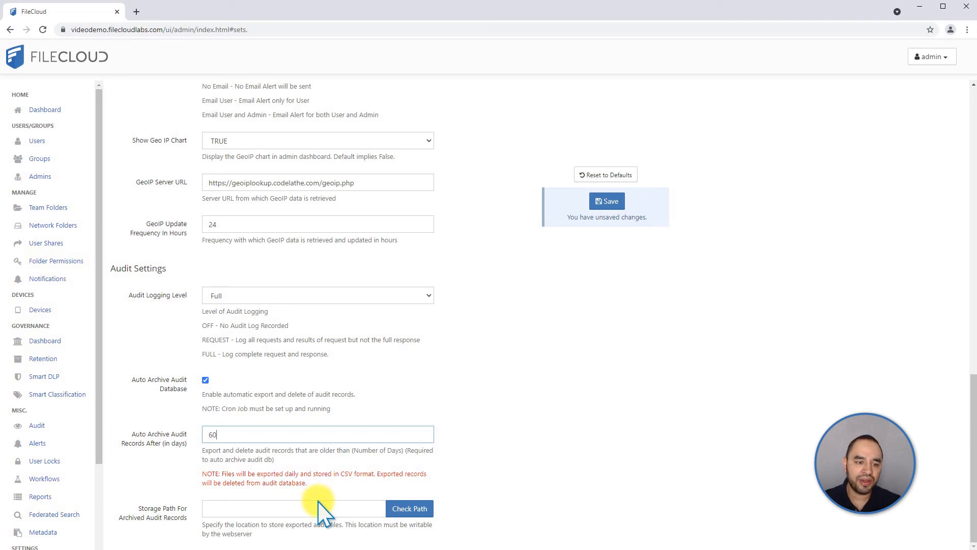
{"action": "left_click", "coordinate": [293, 508]}
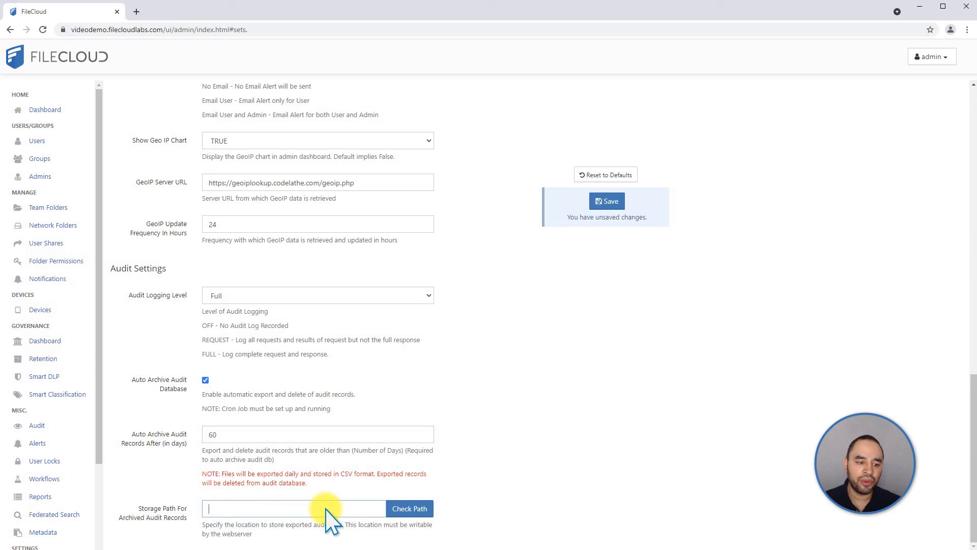
{"action": "mouse_move", "coordinate": [449, 483]}
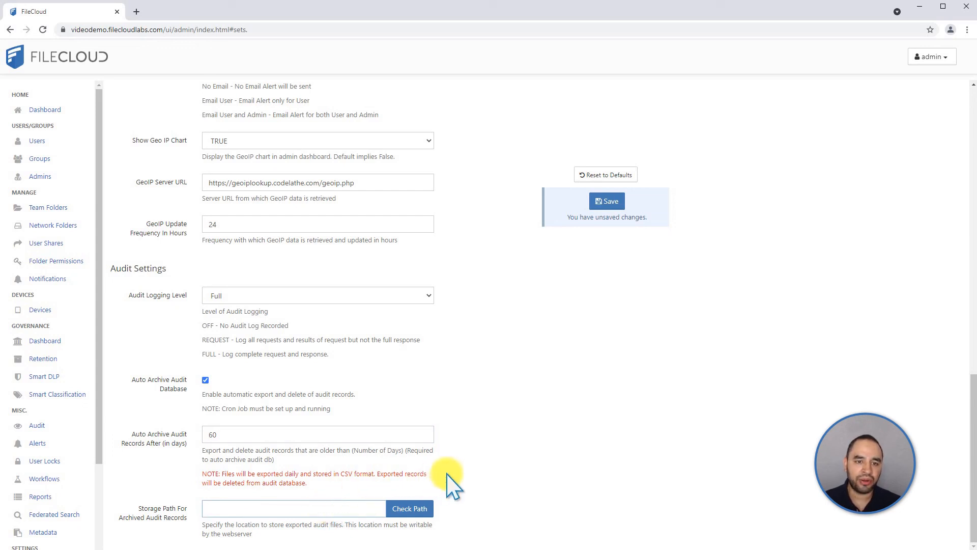